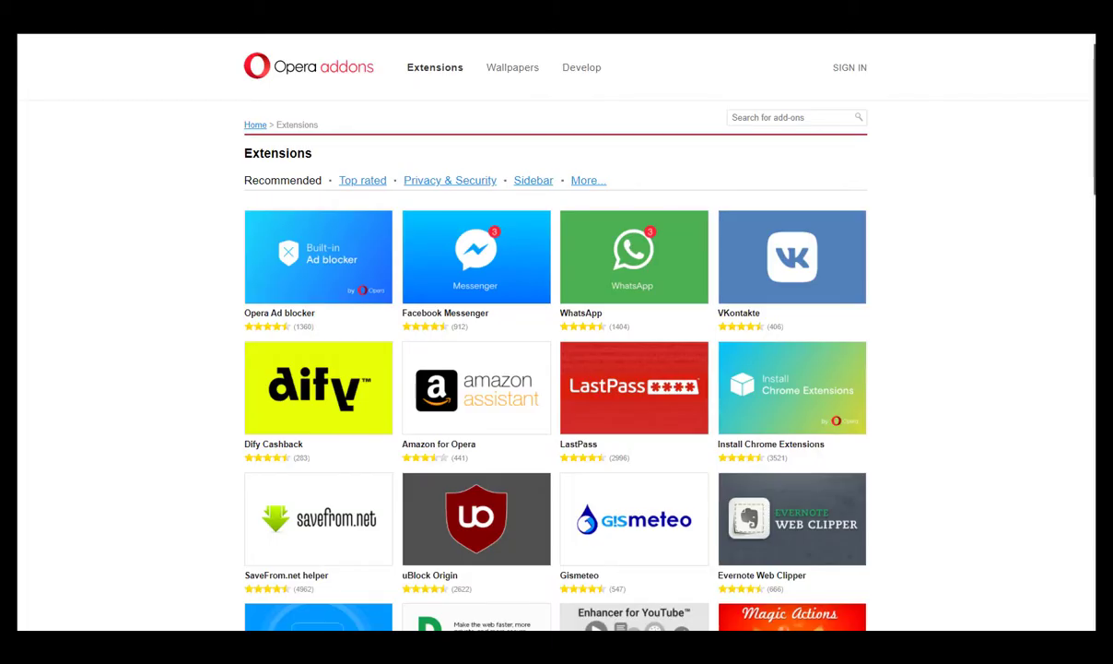
# - Scroll down the Opera addons page and add the 'Install Chrome Extensions' add-on
pyautogui.scroll(-3)
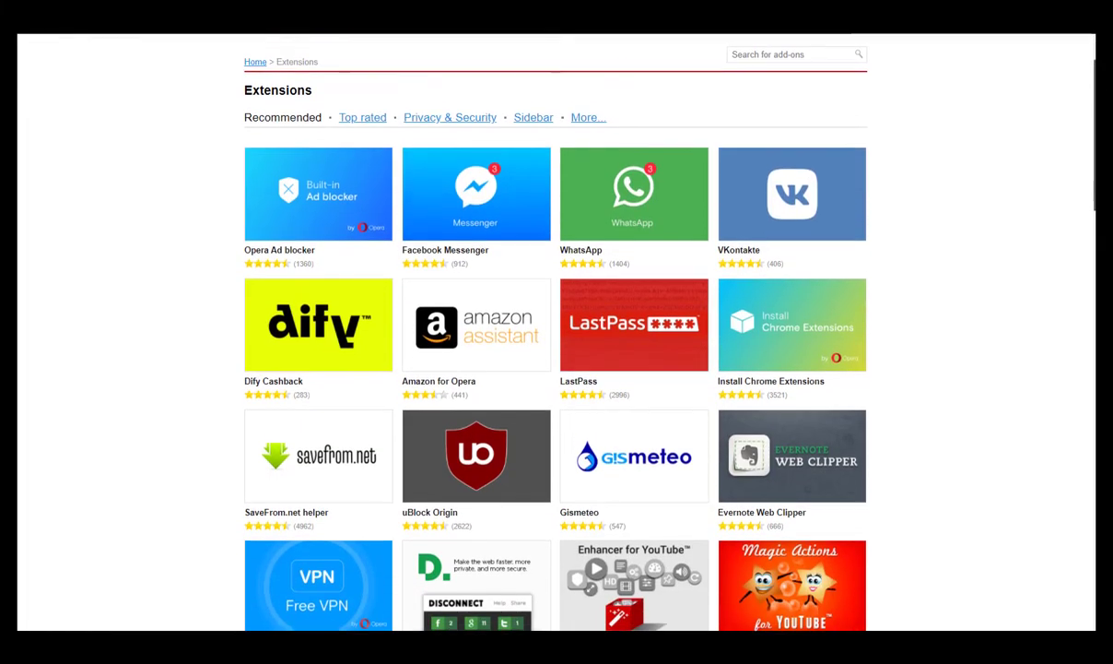
pyautogui.scroll(-3)
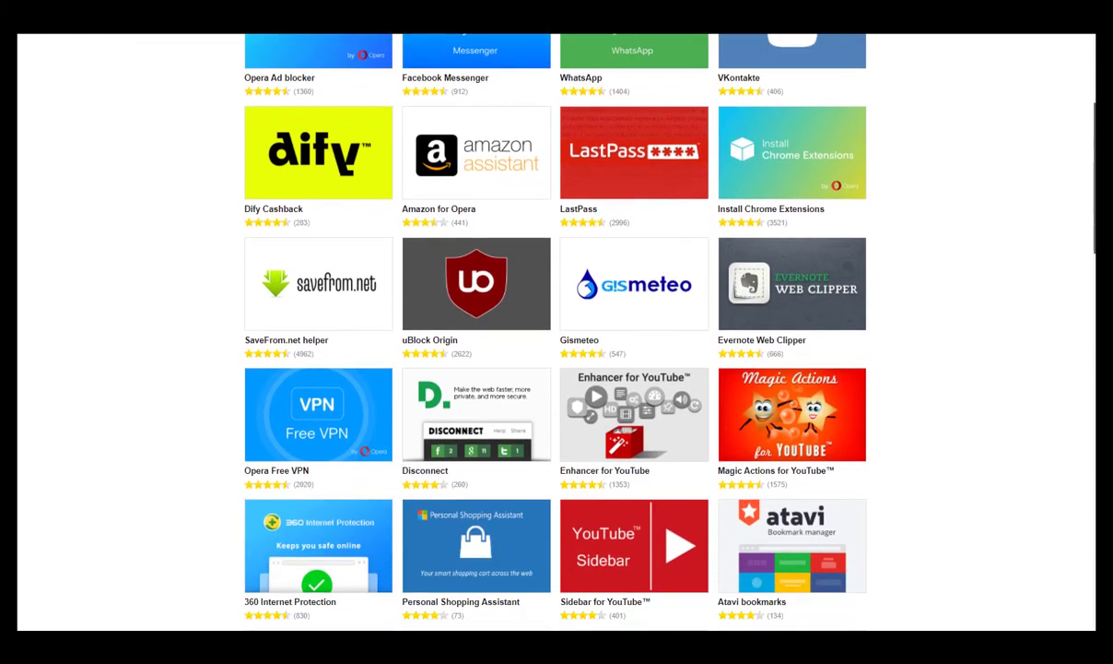
pyautogui.scroll(-3)
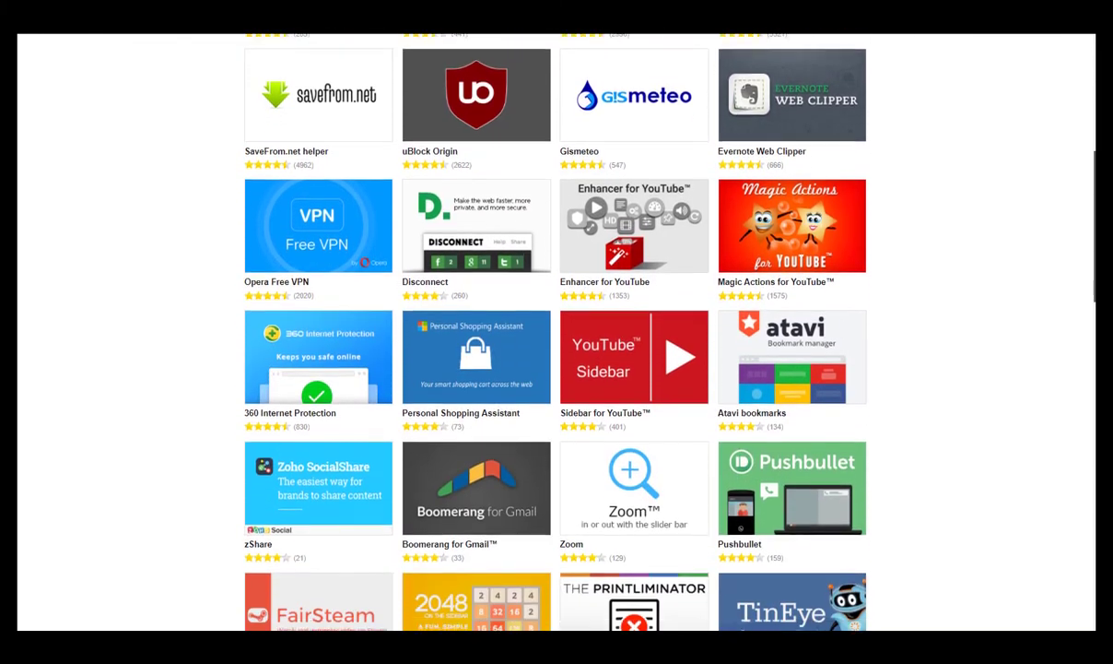
pyautogui.scroll(-3)
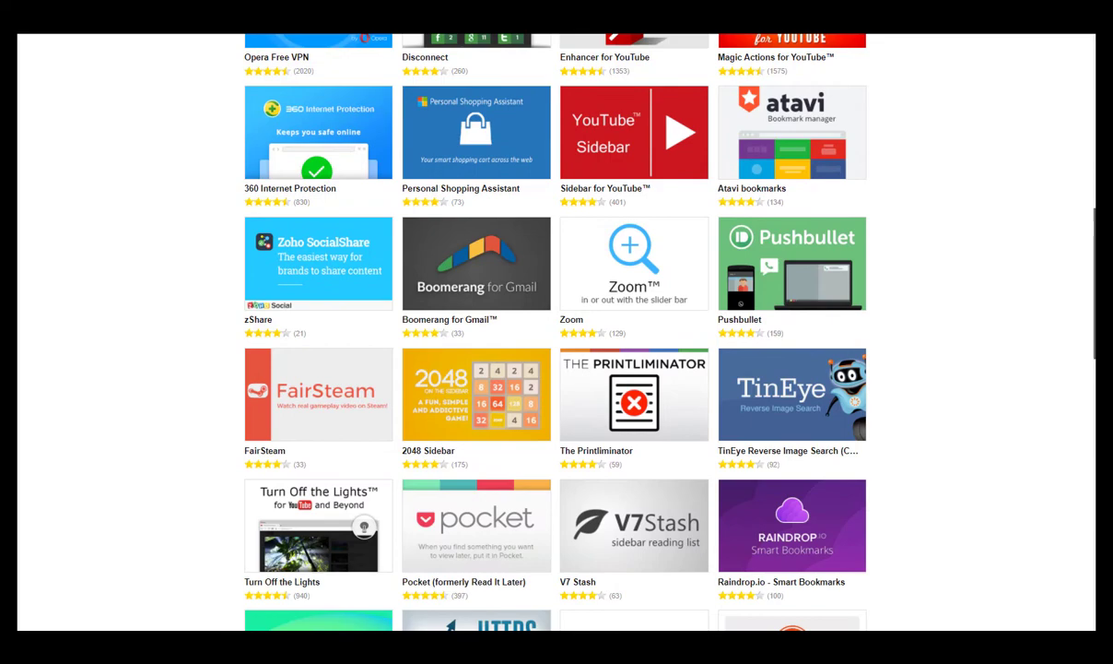
pyautogui.scroll(-3)
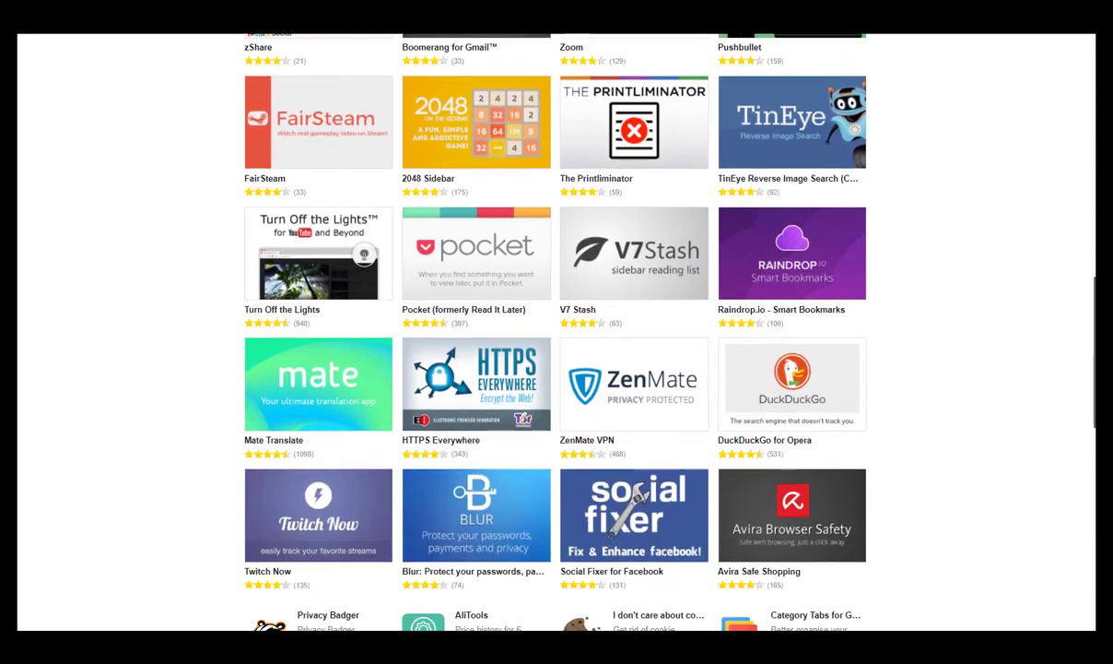
pyautogui.scroll(-3)
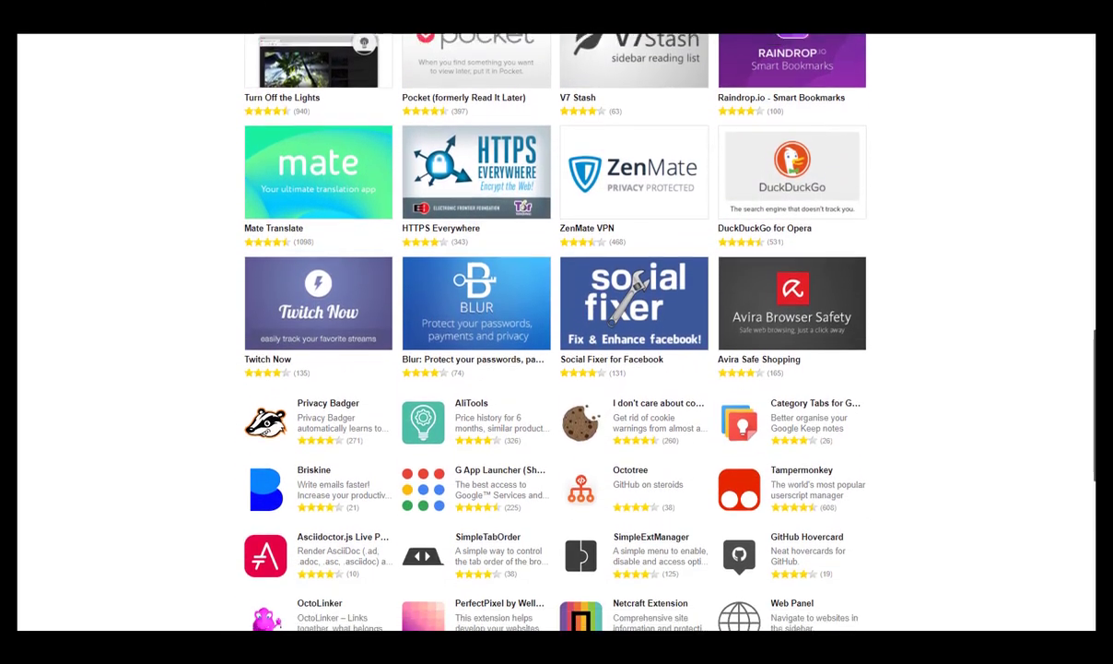
pyautogui.scroll(-3)
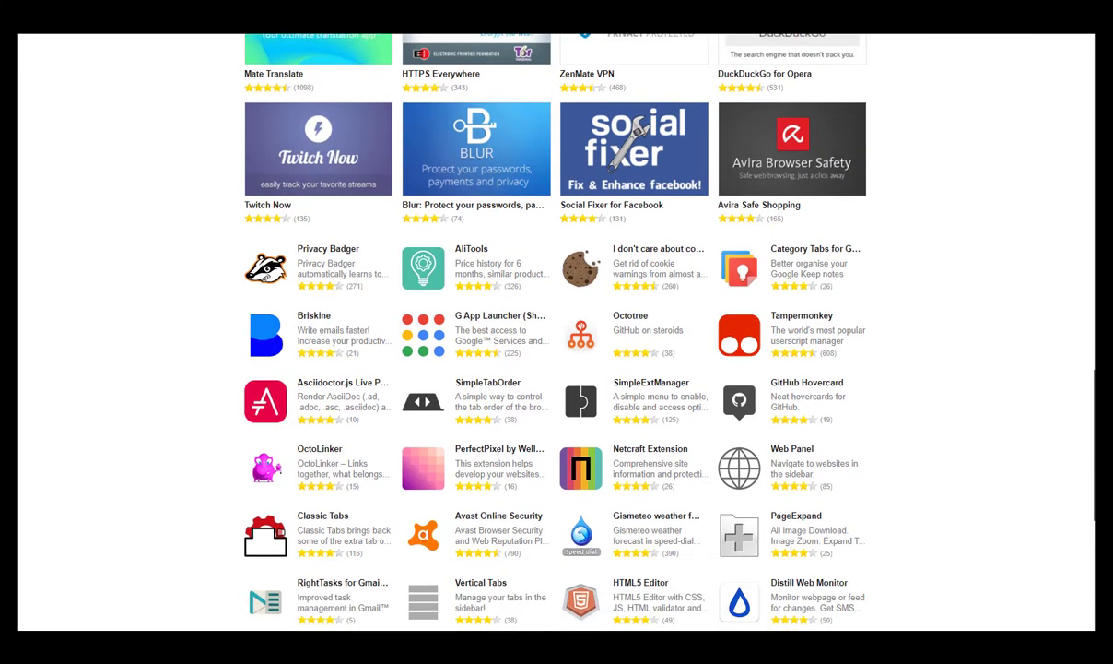
pyautogui.scroll(-3)
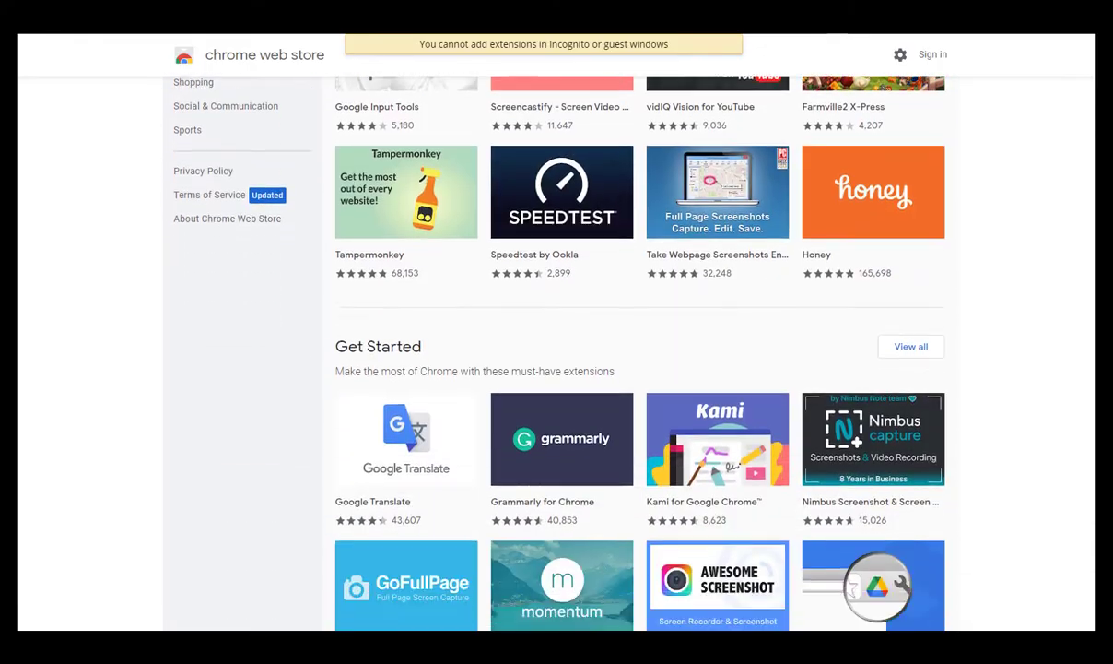
pyautogui.scroll(-3)
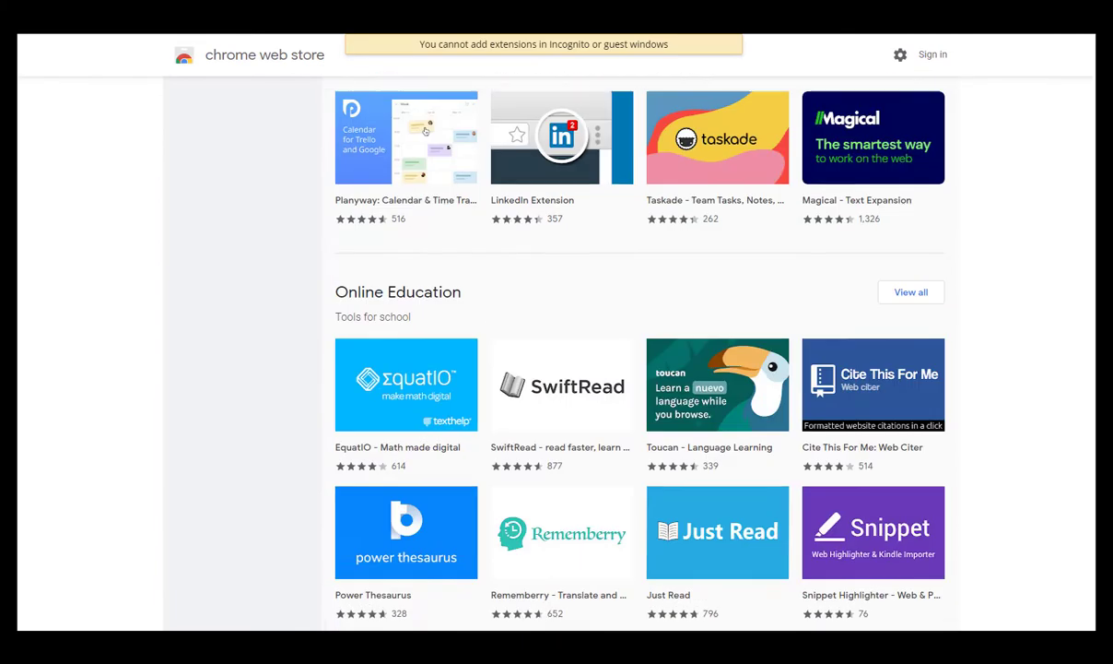
pyautogui.scroll(-3)
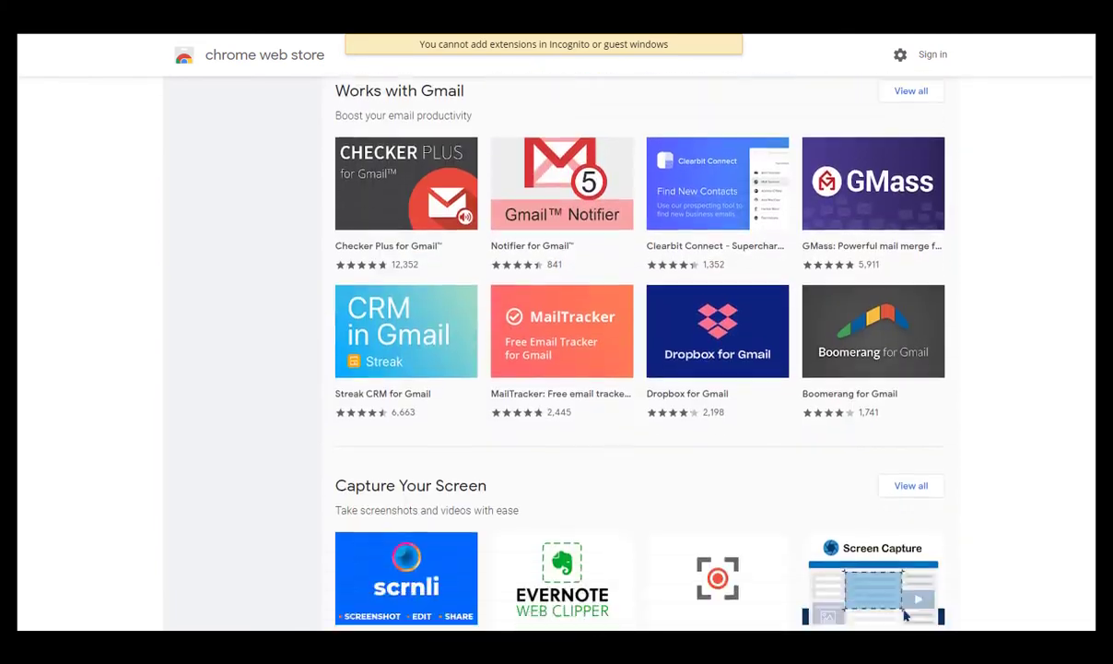
pyautogui.scroll(-3)
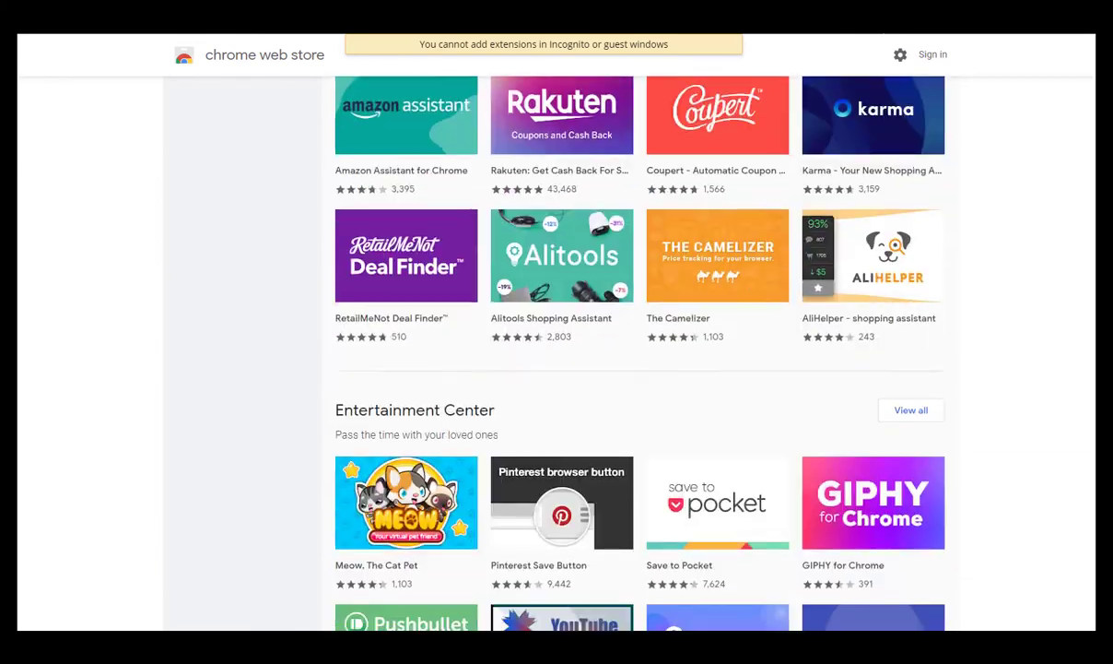
pyautogui.scroll(-3)
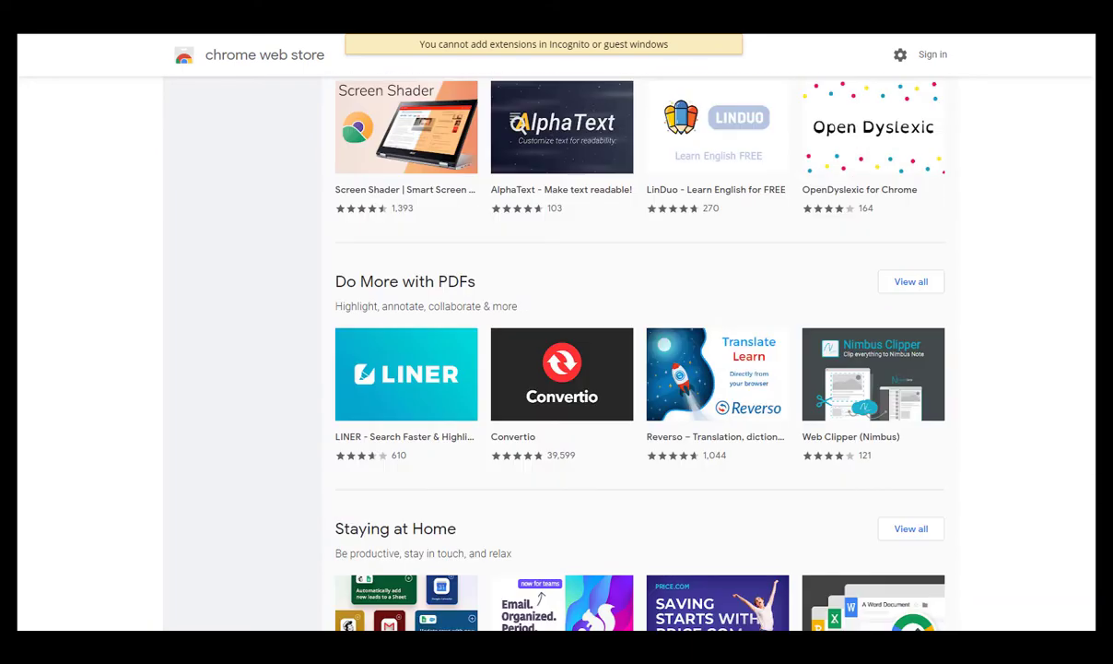
pyautogui.scroll(-3)
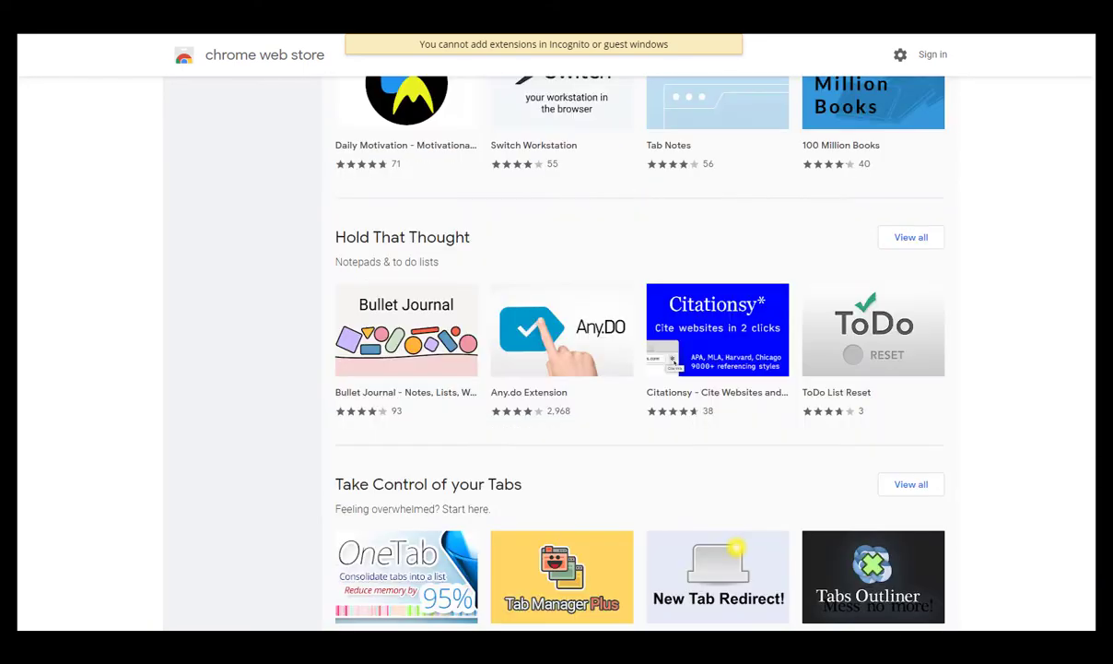
pyautogui.scroll(-3)
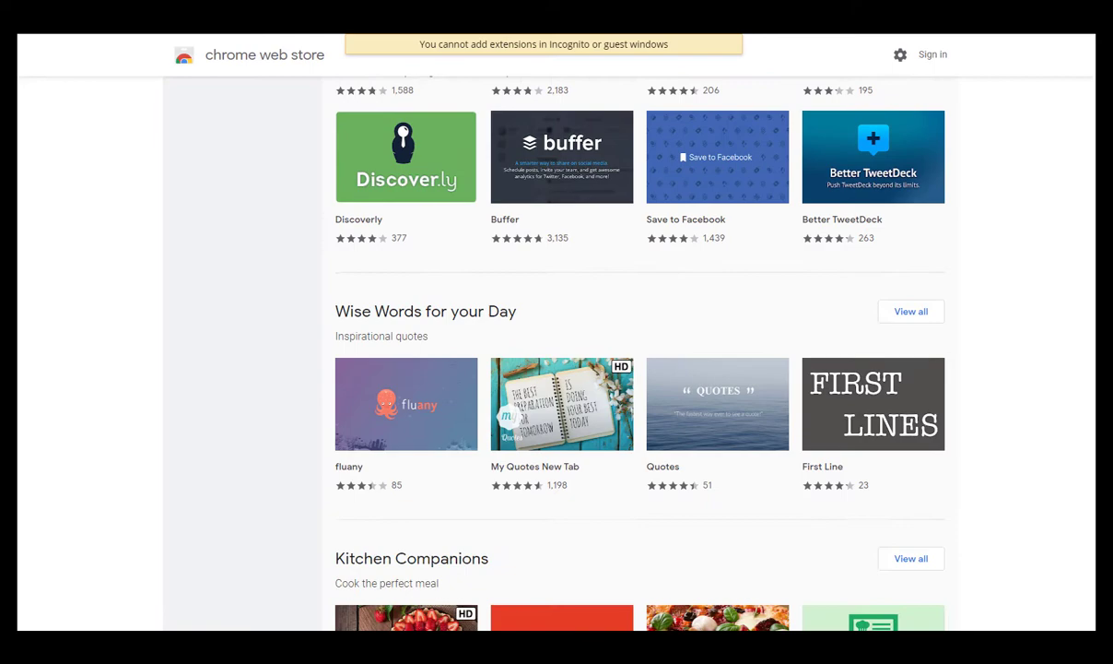
pyautogui.scroll(-3)
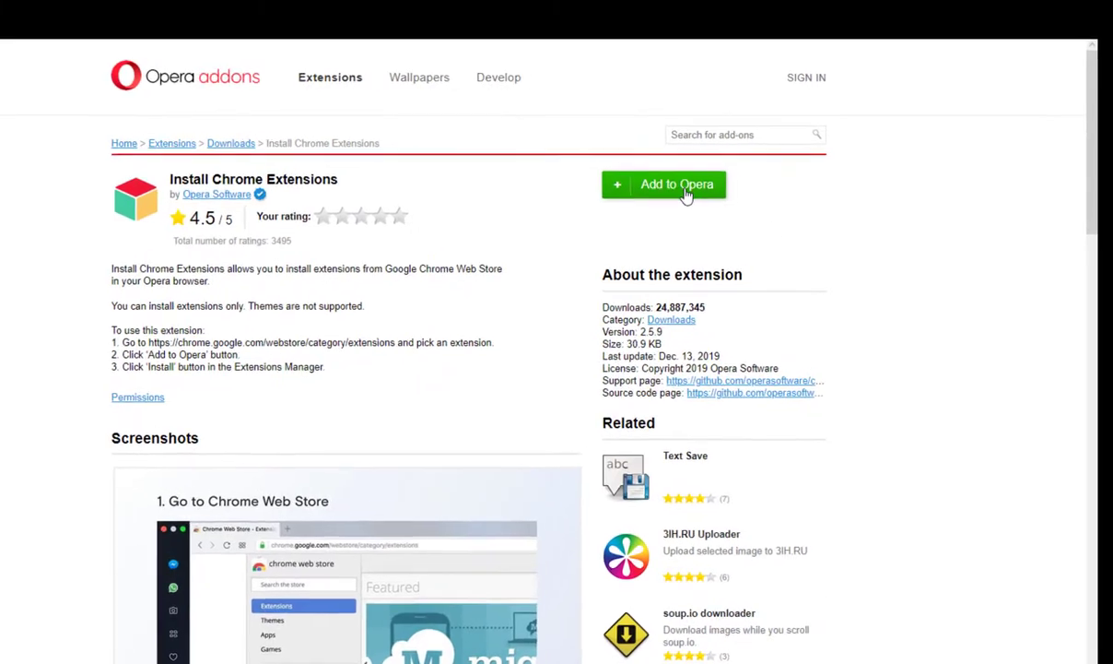
pyautogui.click(665, 185)
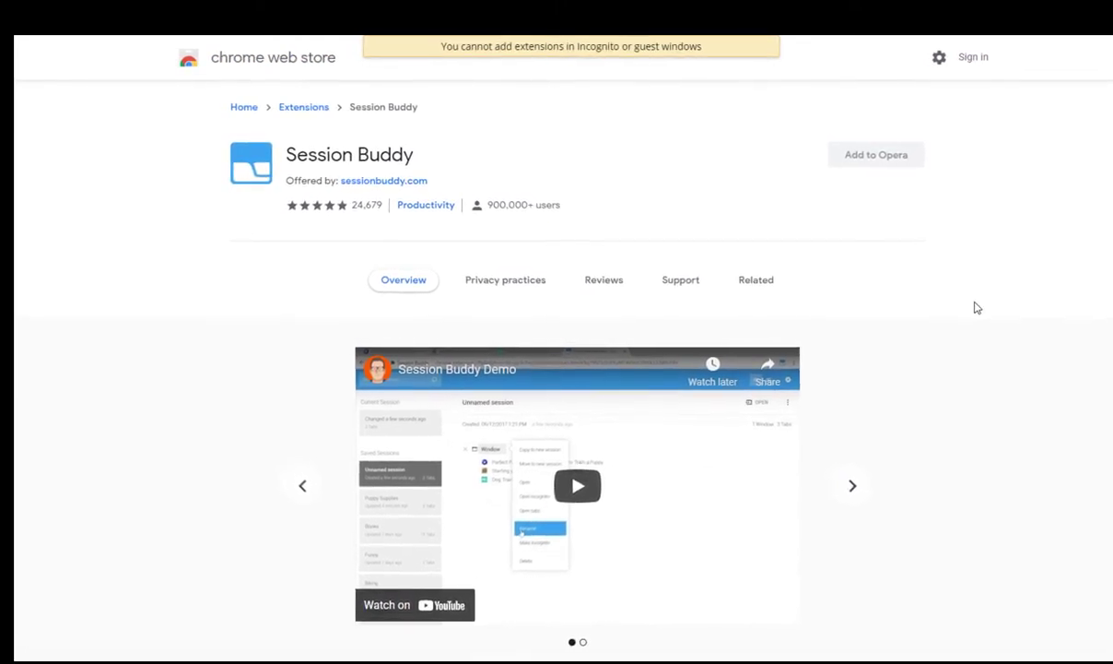
# - Advance Session Buddy's store preview past the video, then launch Session Buddy
pyautogui.click(851, 485)
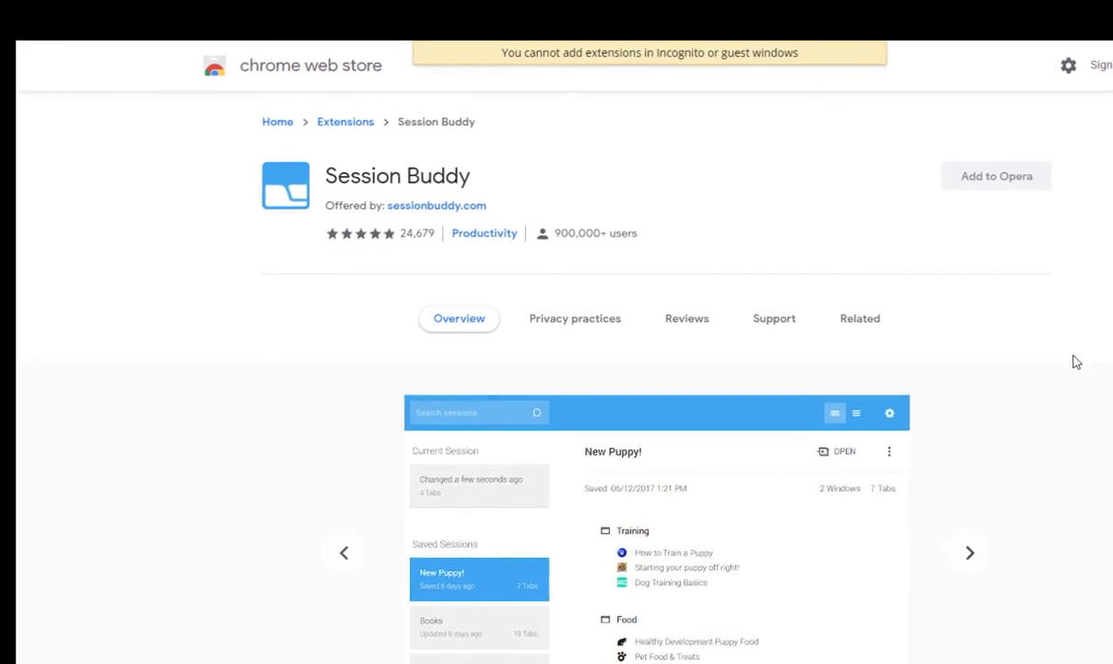
pyautogui.click(969, 553)
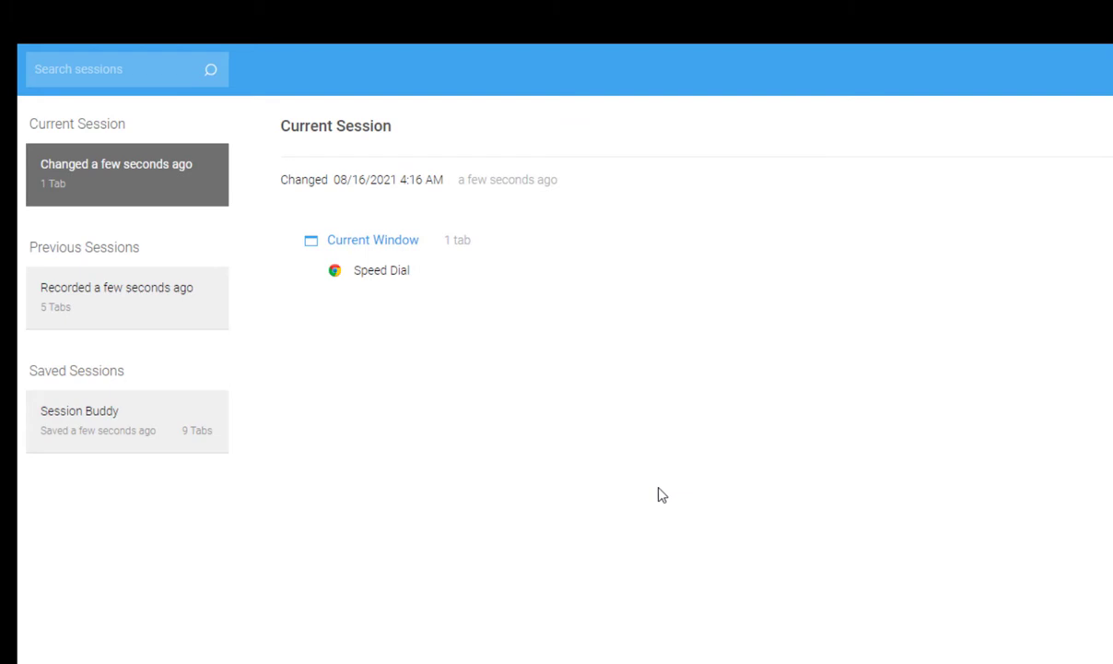
pyautogui.moveTo(91, 266)
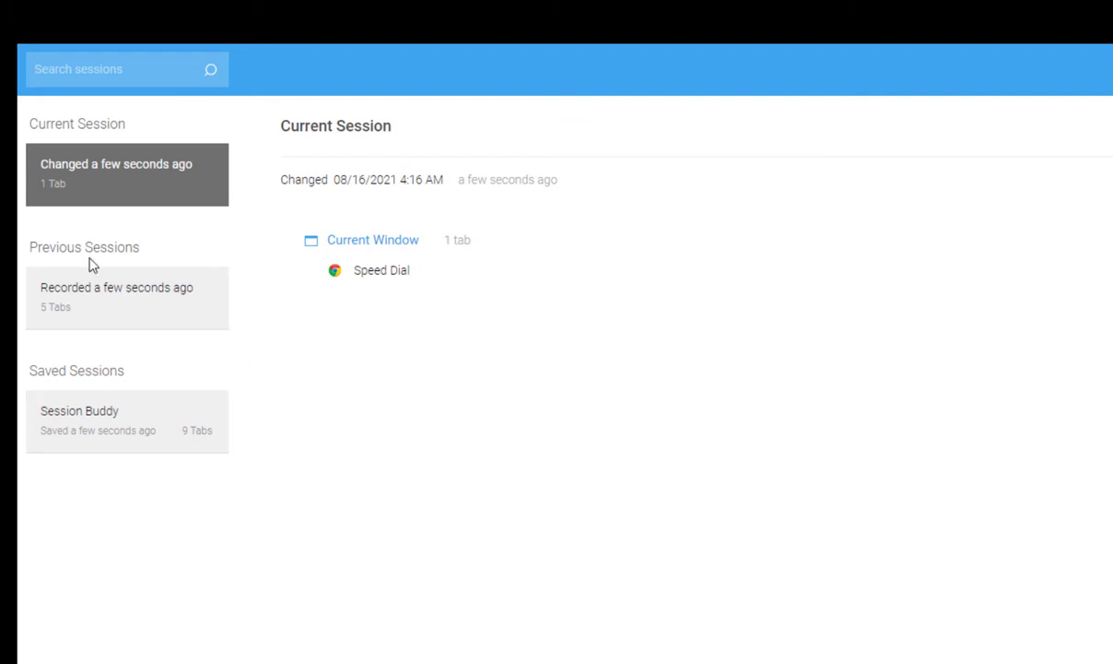
# - Compare Session Buddy's previous five-tab session with the current one, then open the Russian Wikipedia confidentiality article
pyautogui.click(117, 297)
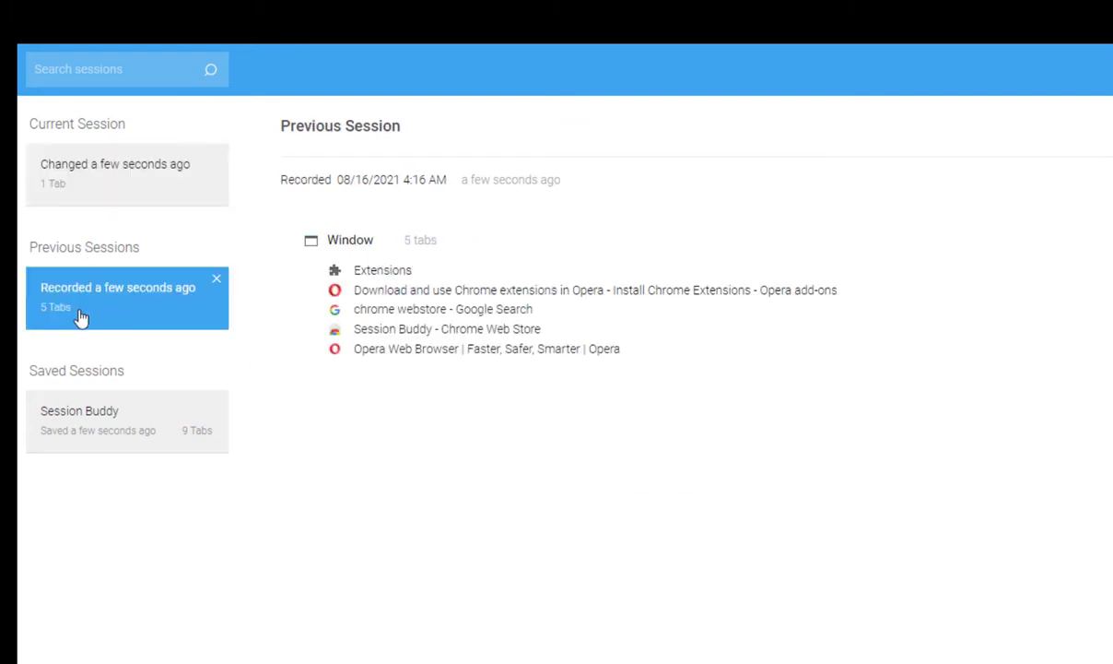
pyautogui.click(126, 174)
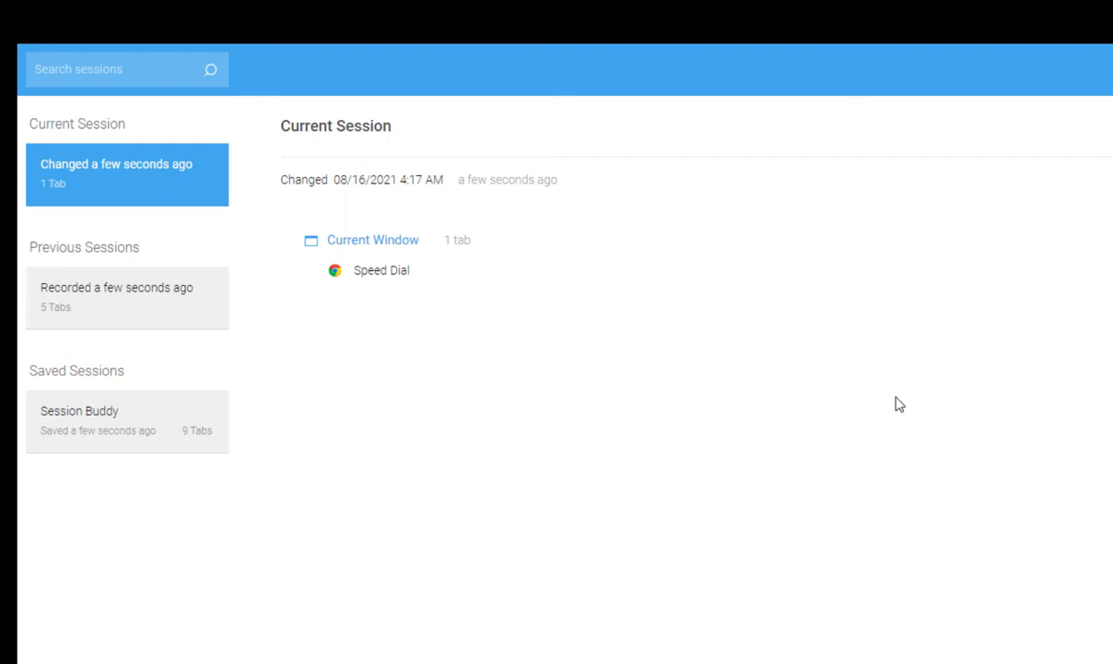
pyautogui.moveTo(889, 404)
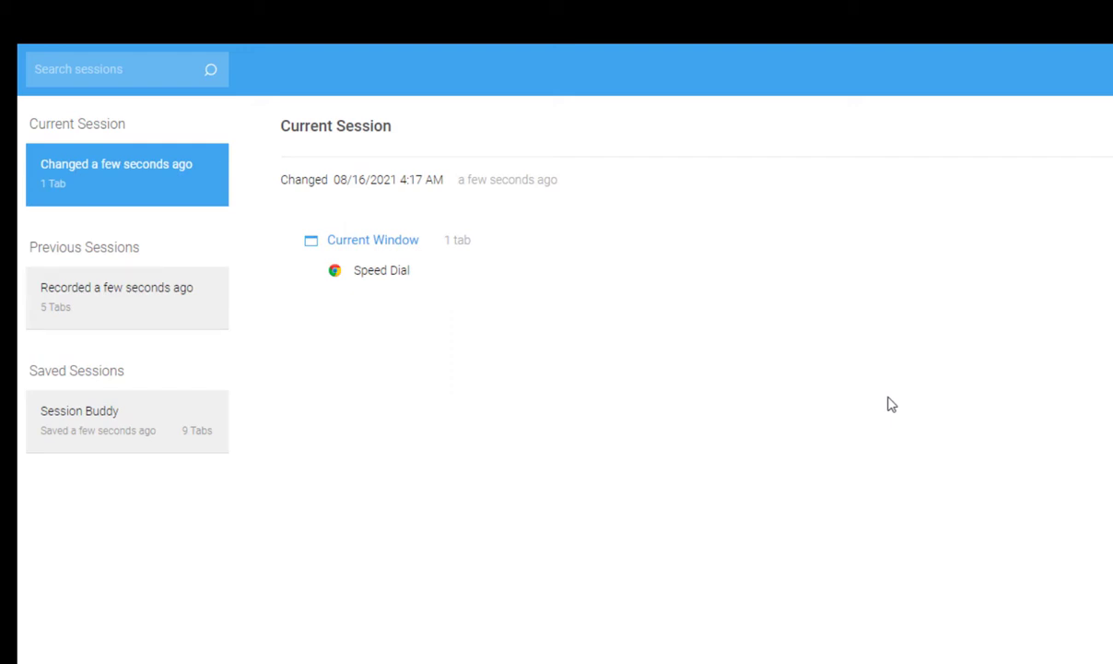
pyautogui.click(117, 295)
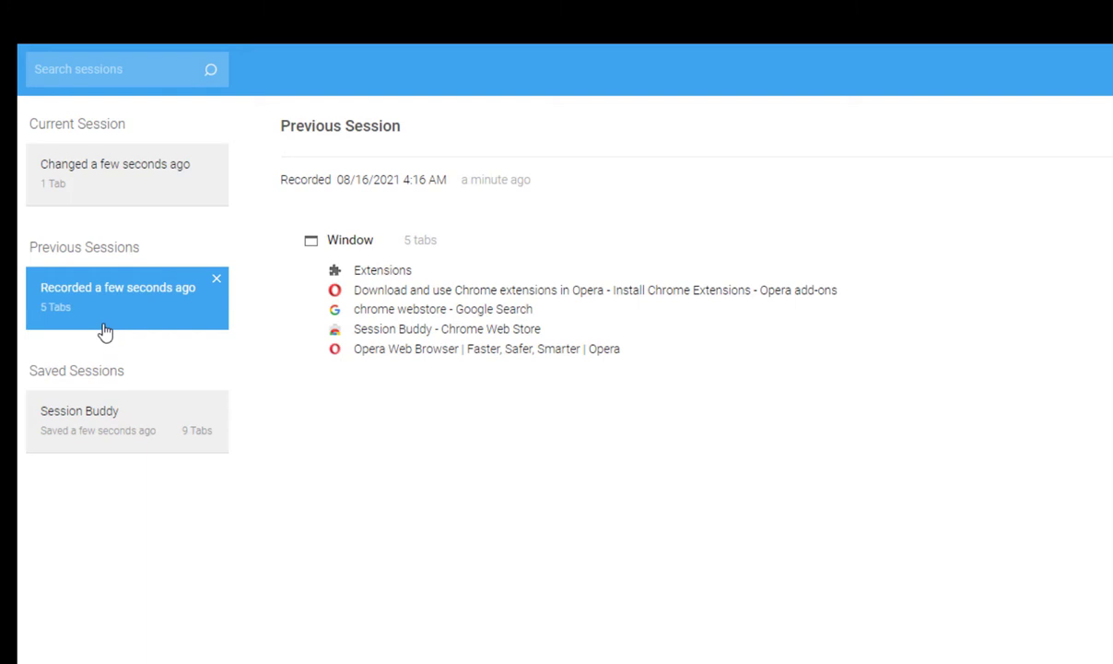
pyautogui.click(110, 418)
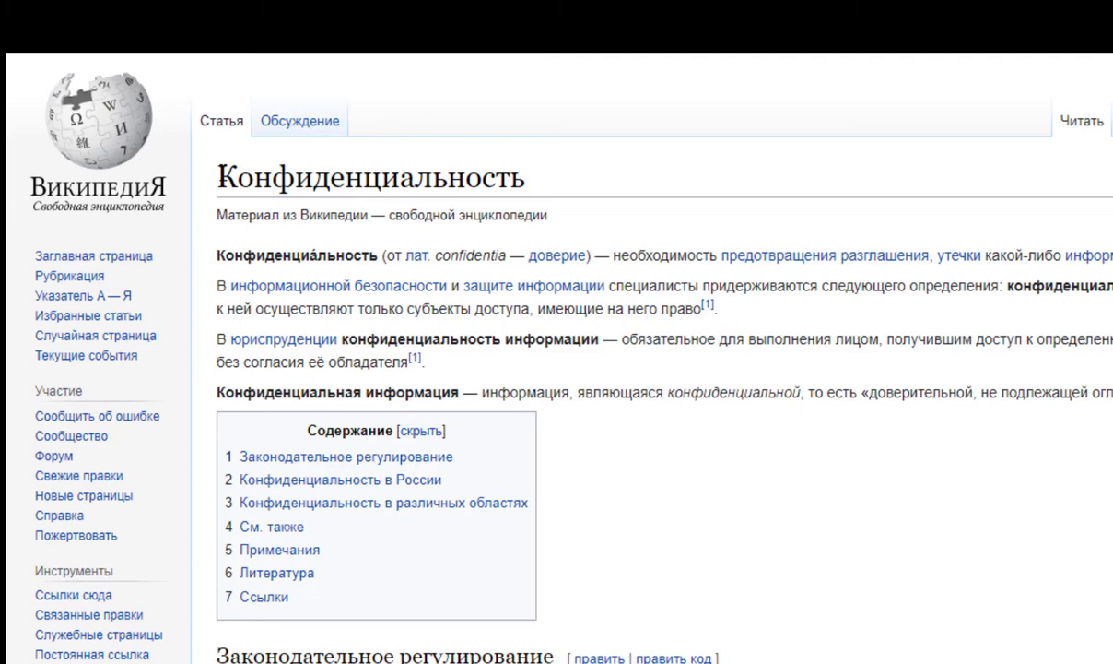
# - Translate the Russian 'В юриспруденции…' paragraph to English with the Mate Translate bubble
pyautogui.doubleClick(369, 178)
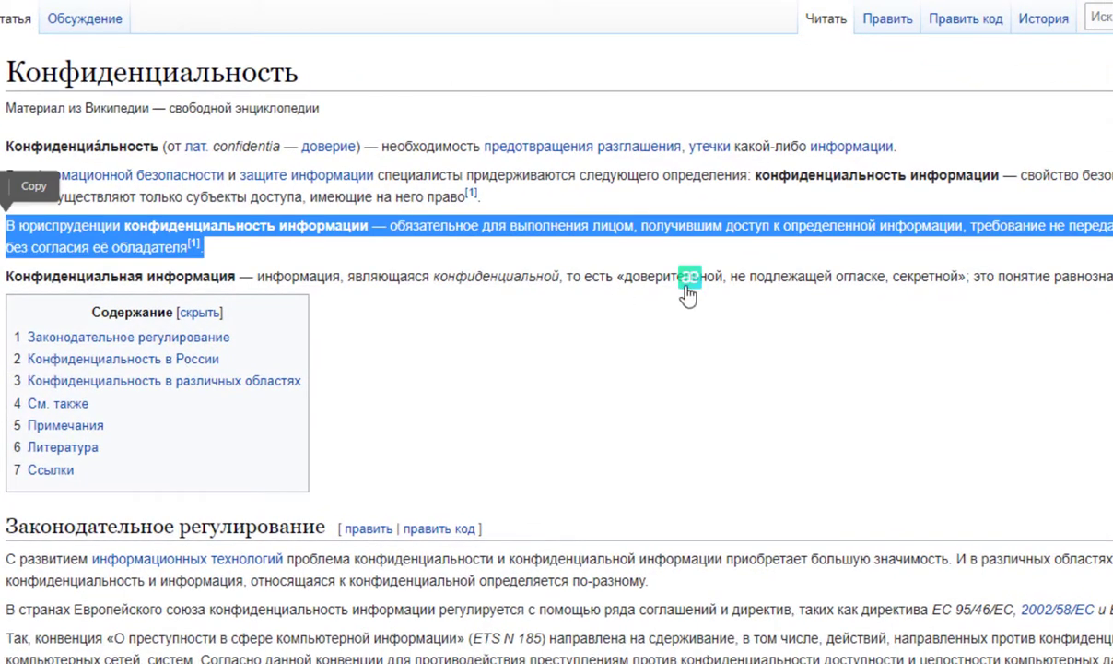
pyautogui.click(691, 277)
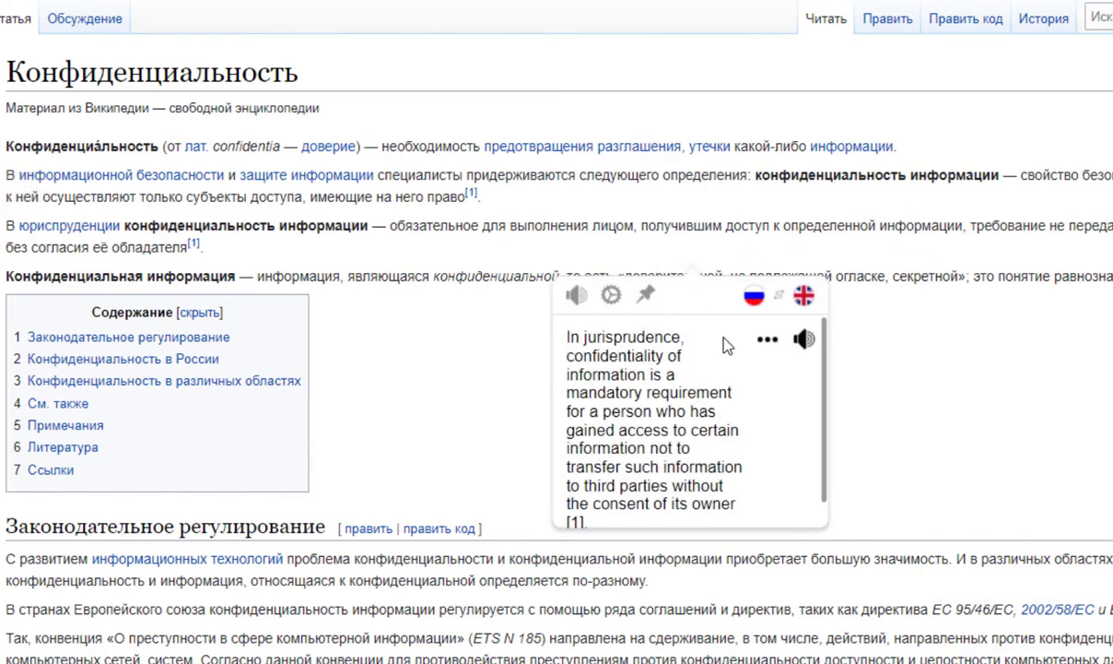
pyautogui.moveTo(713, 357)
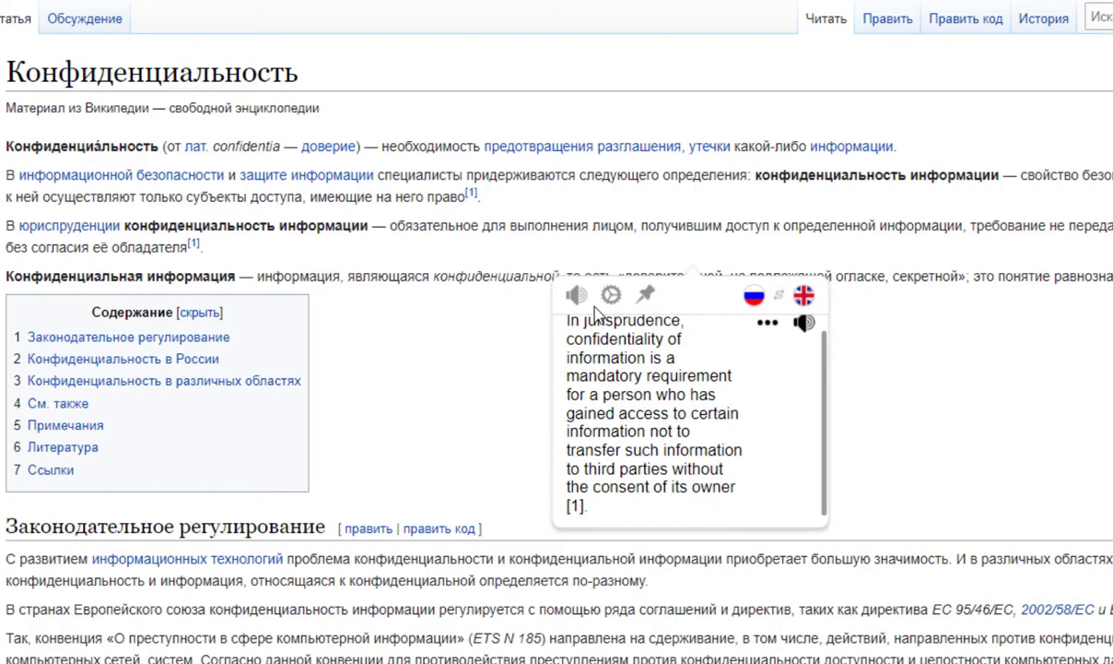
pyautogui.moveTo(793, 521)
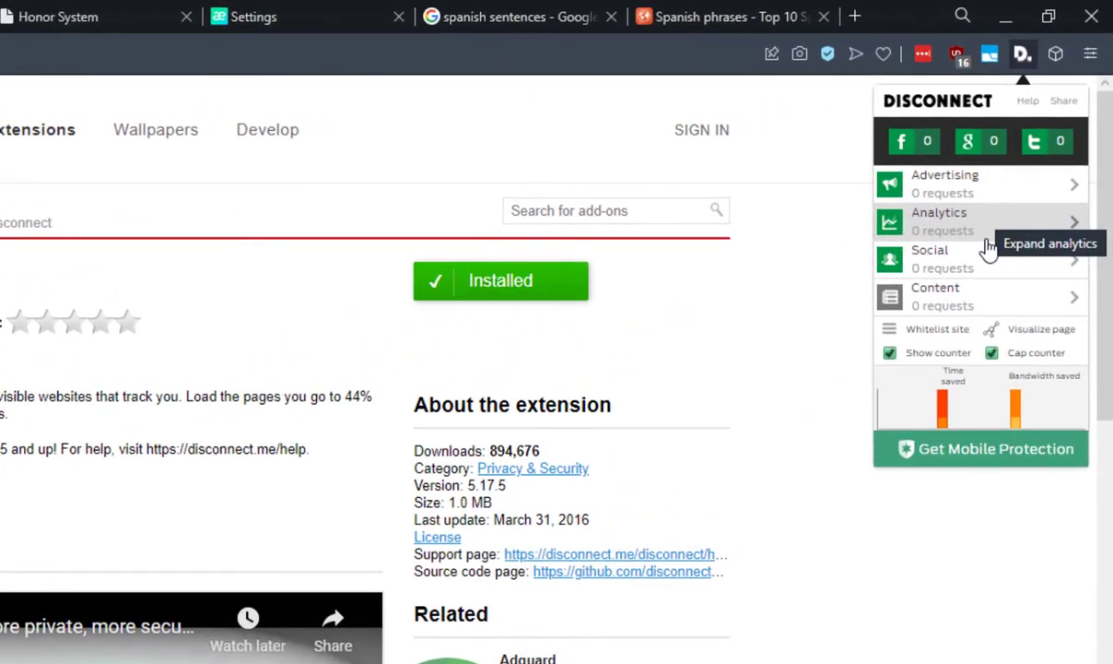
pyautogui.moveTo(988, 263)
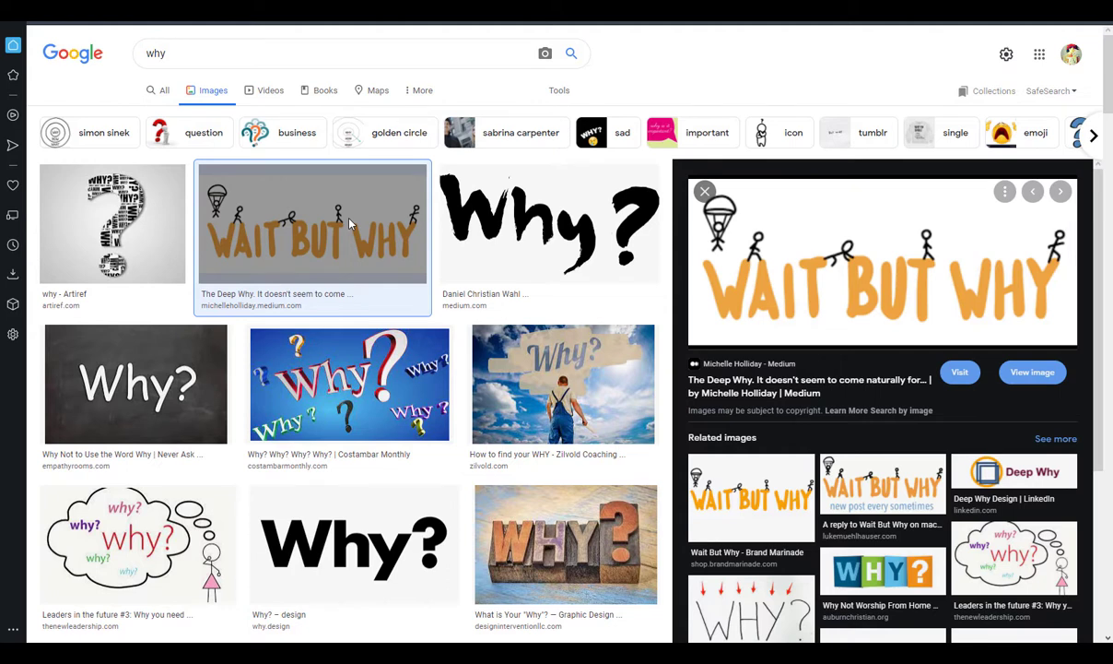
pyautogui.moveTo(366, 289)
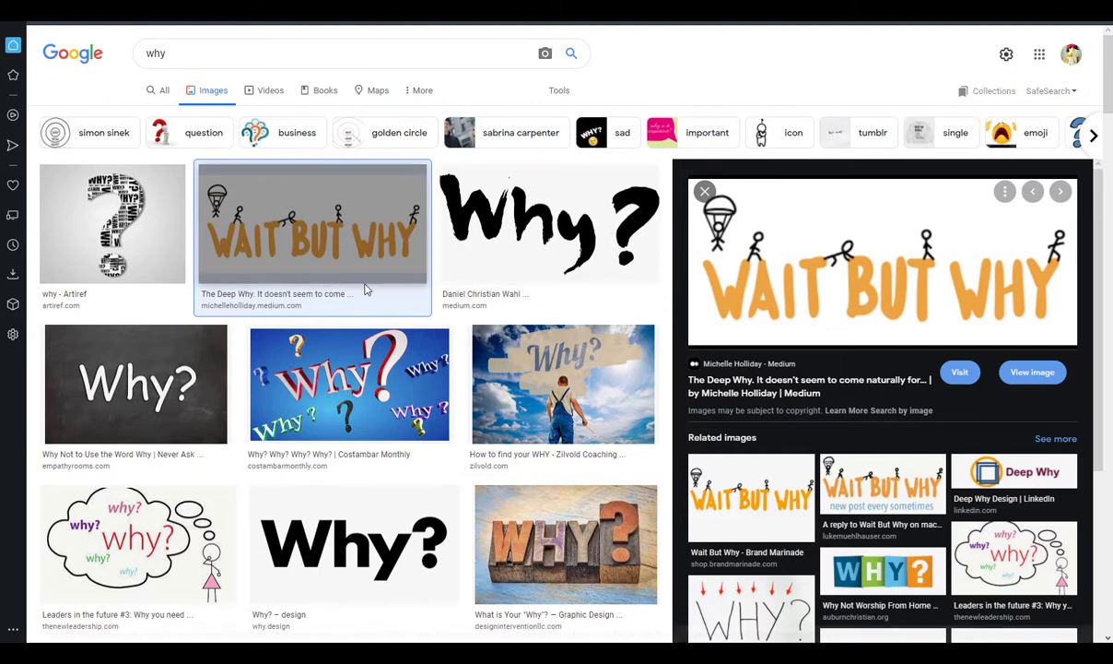
pyautogui.moveTo(961, 371)
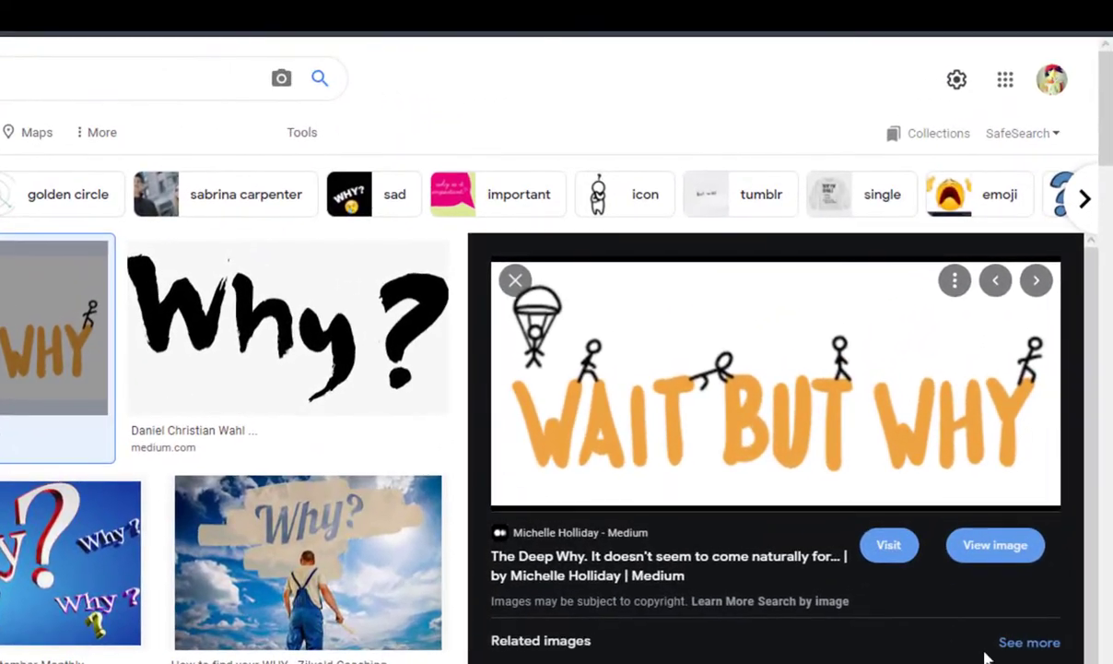
pyautogui.moveTo(995, 545)
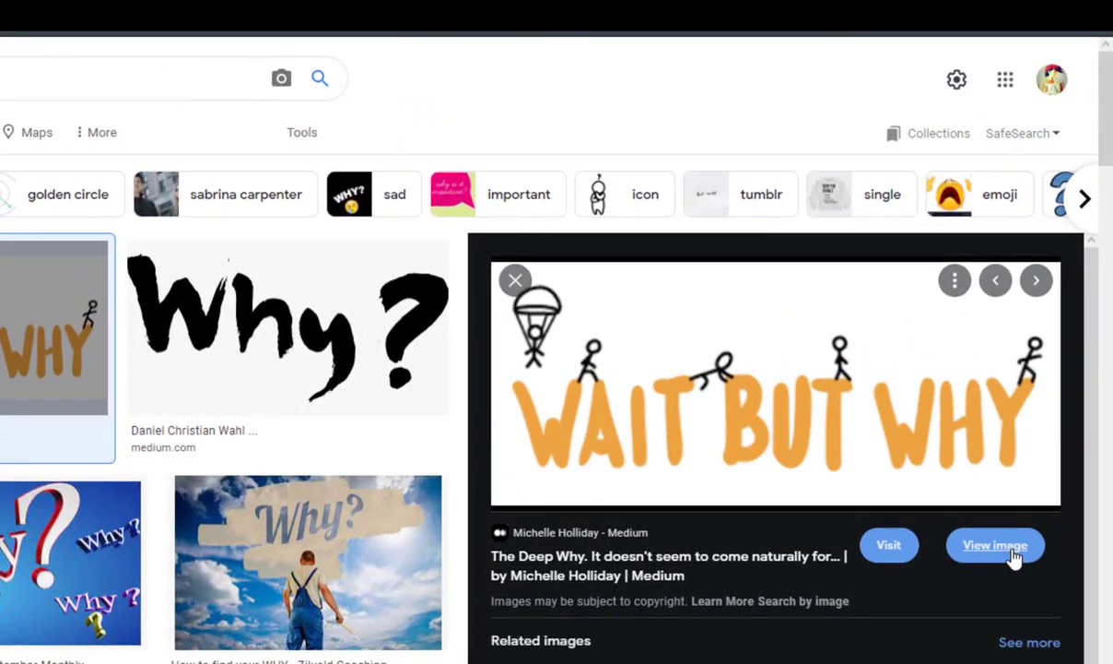
# - View the Wait But Why and Why? – design images full-size from the 'why' results
pyautogui.click(355, 463)
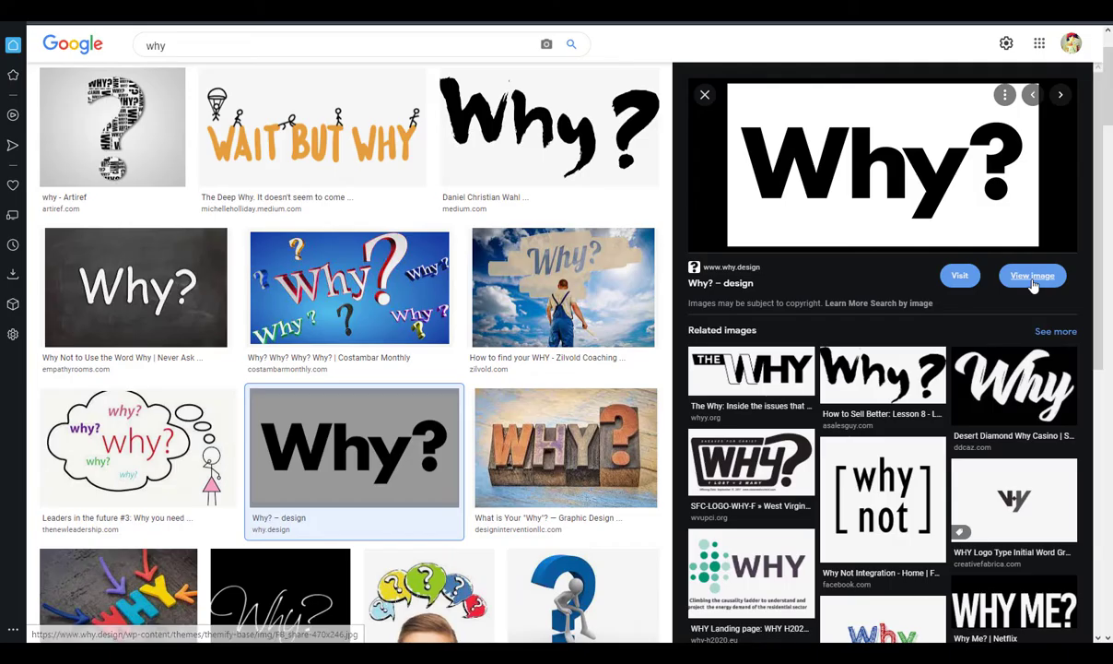
pyautogui.click(1032, 275)
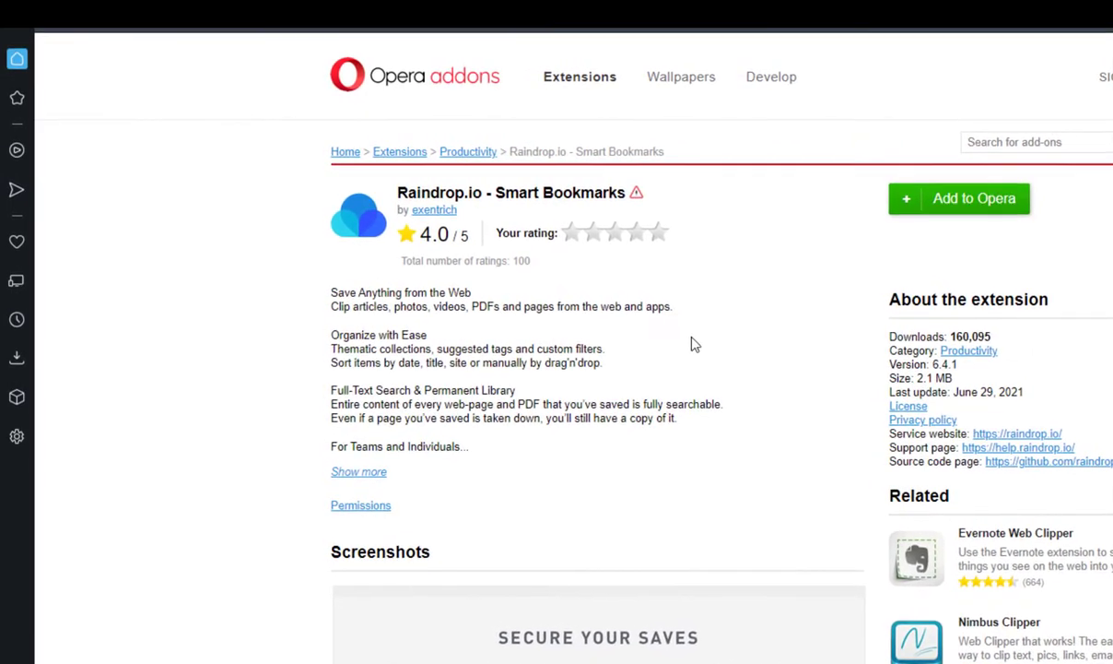
# - Open the Raindrop.io website from its add-on page and scroll through the features overview
pyautogui.click(1018, 434)
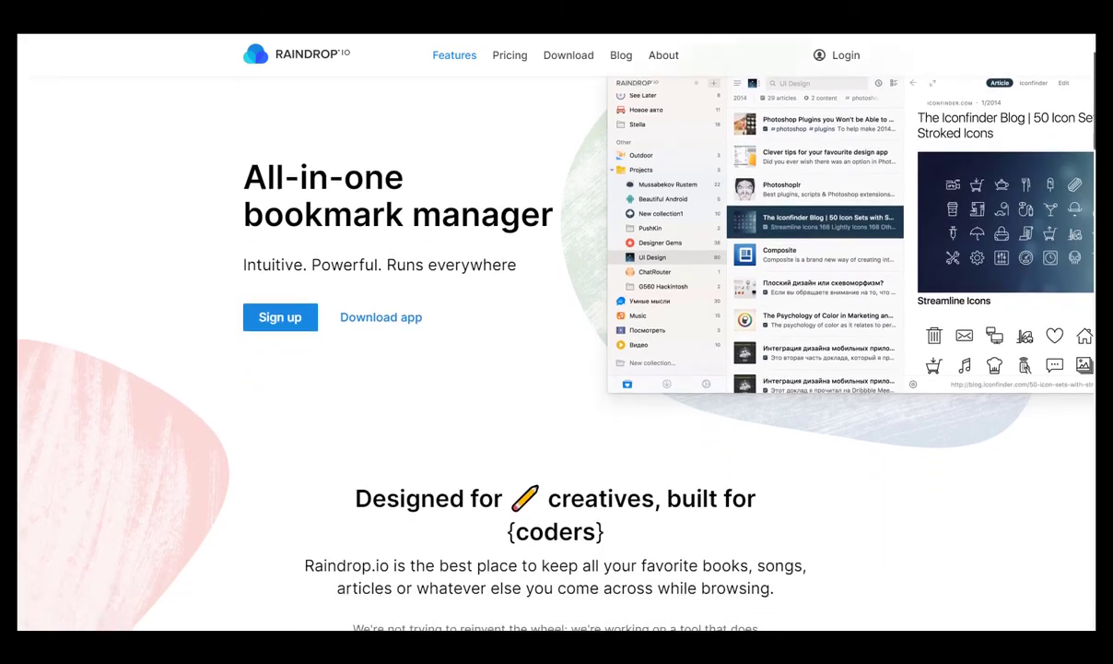
pyautogui.scroll(-3)
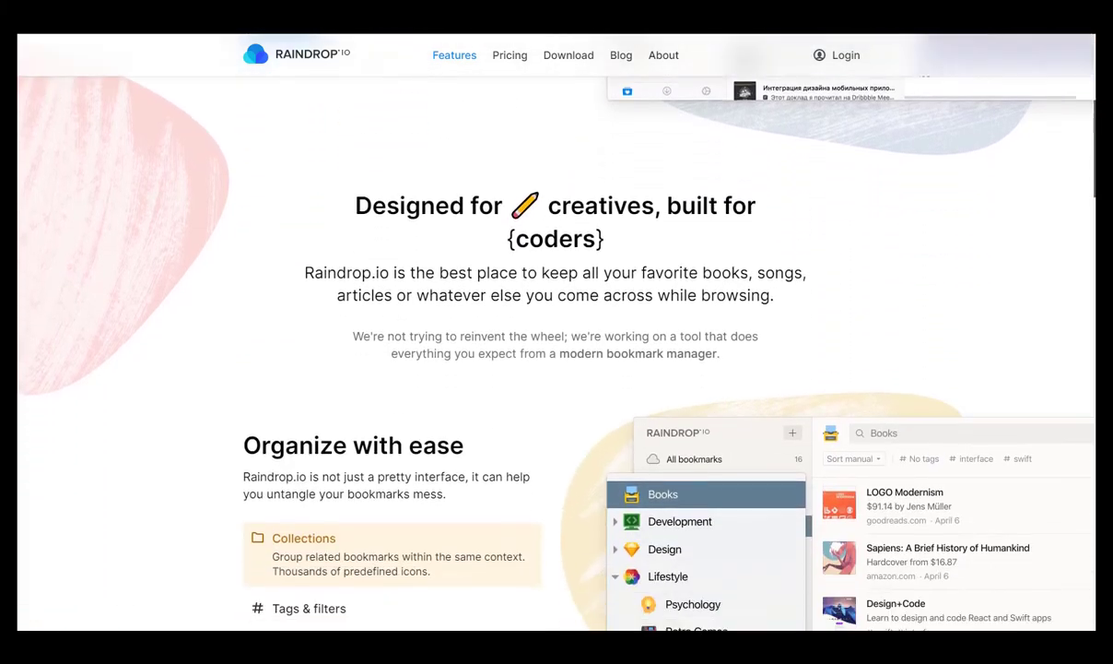
pyautogui.scroll(-3)
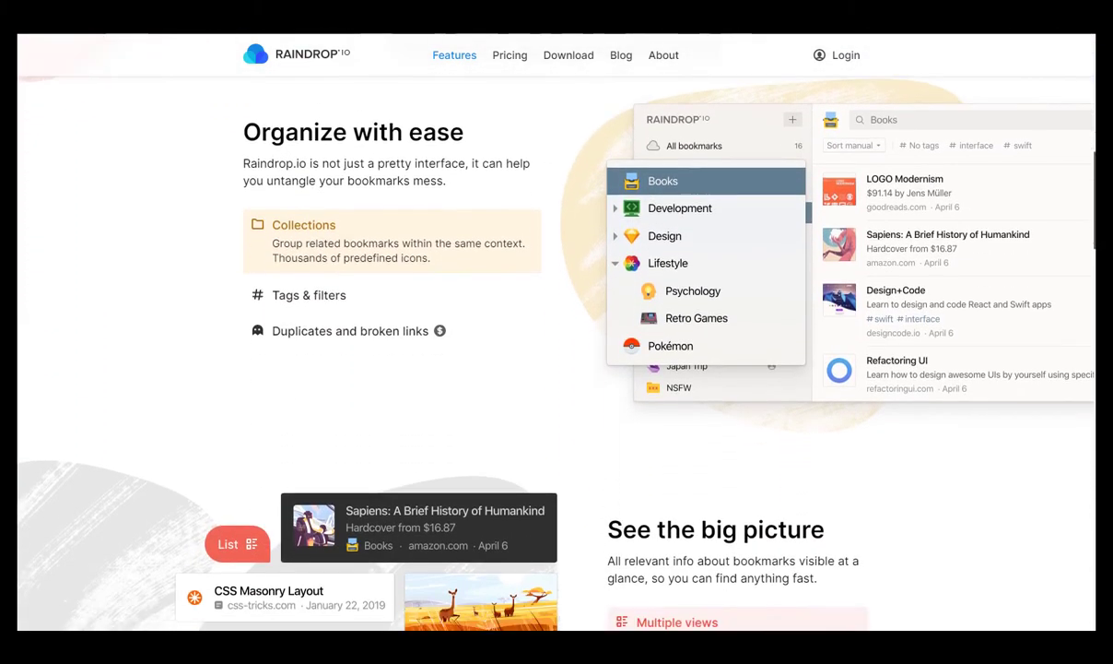
pyautogui.scroll(-3)
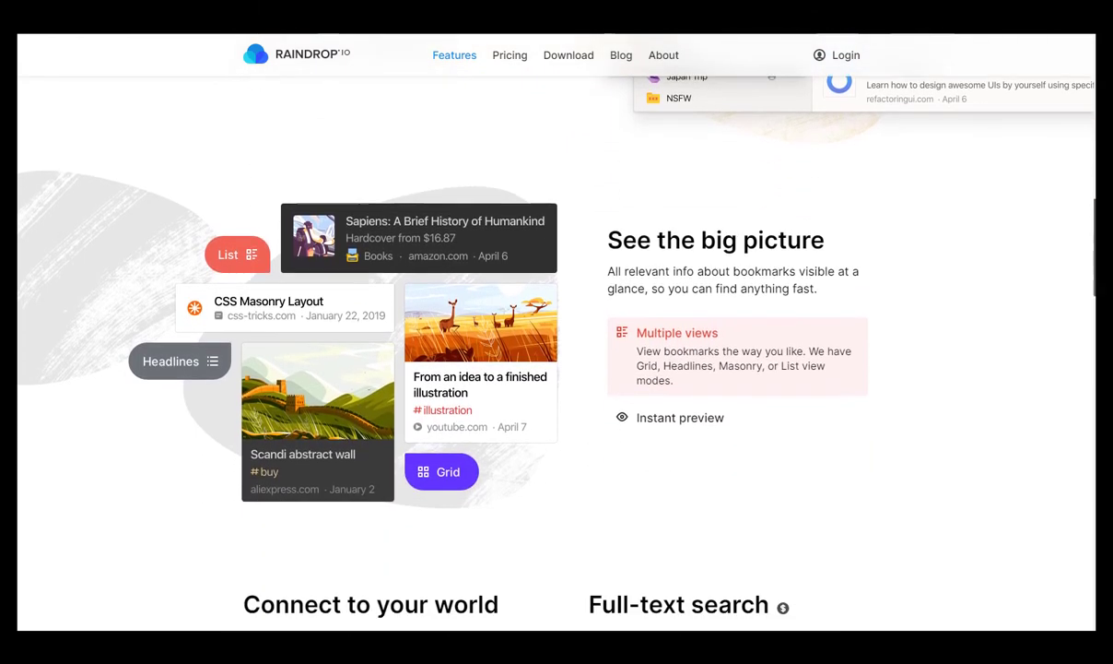
pyautogui.scroll(-3)
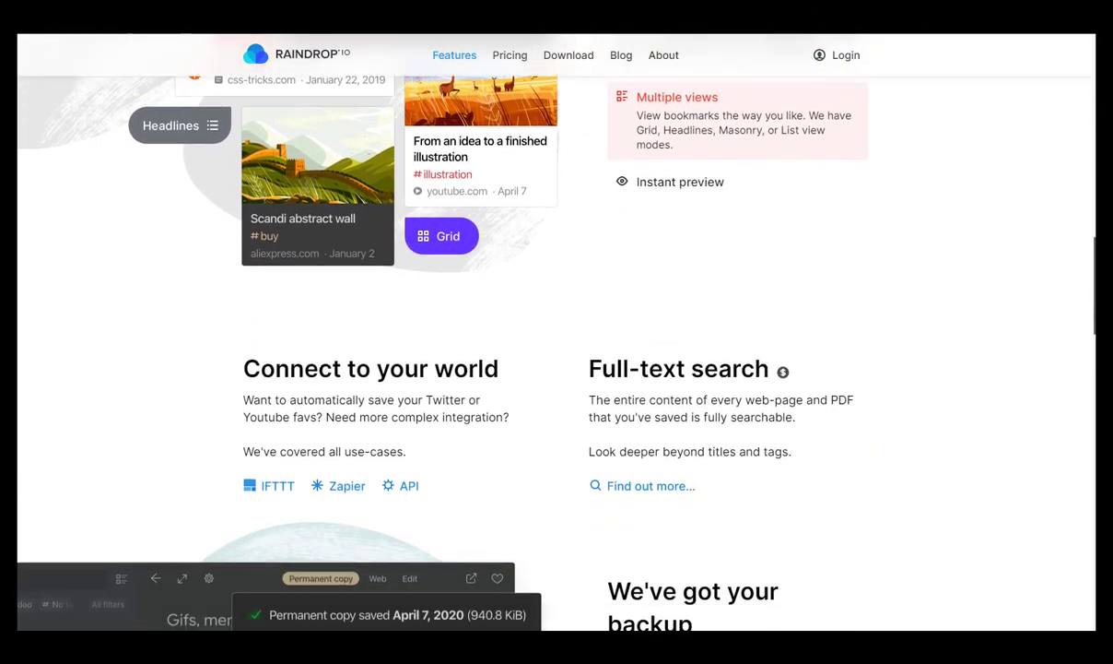
pyautogui.scroll(-3)
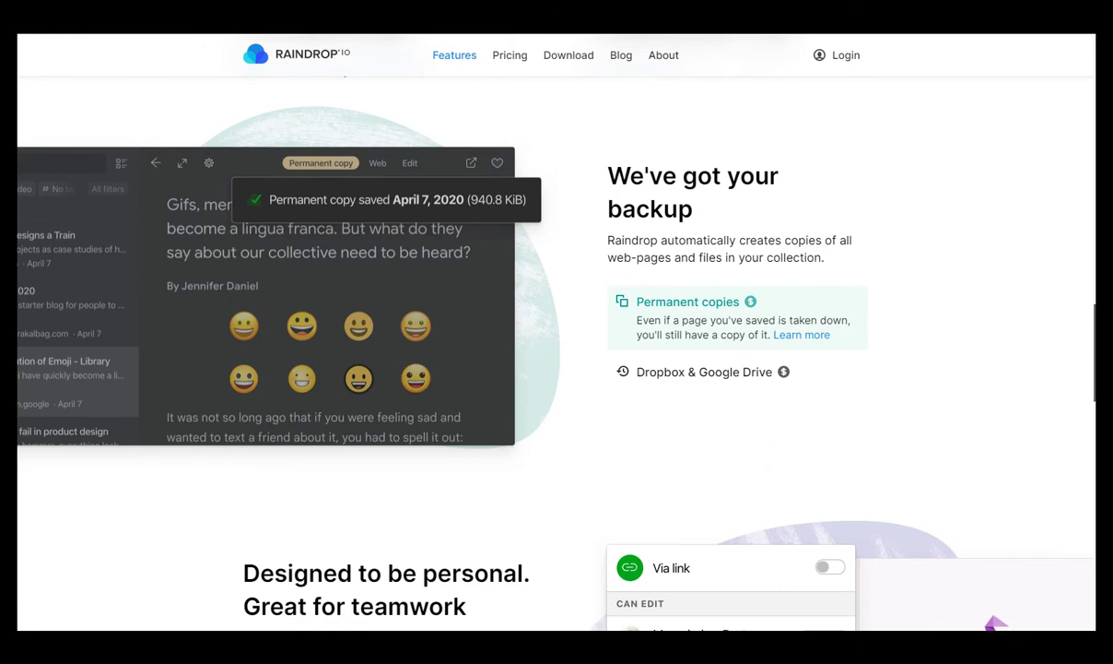
pyautogui.scroll(-3)
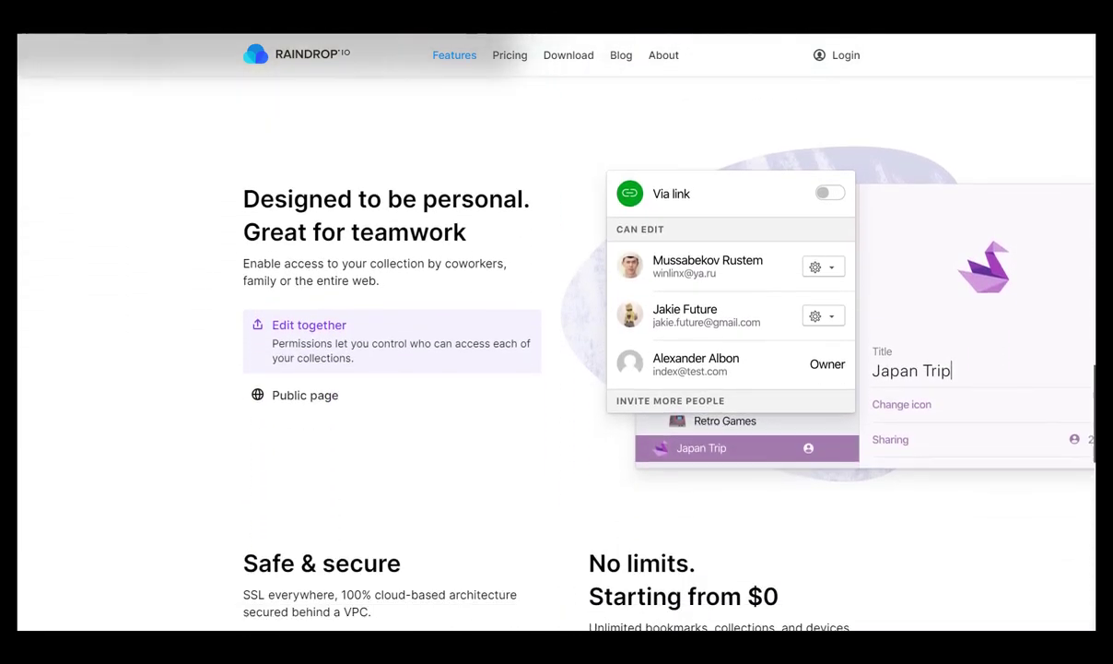
pyautogui.scroll(-3)
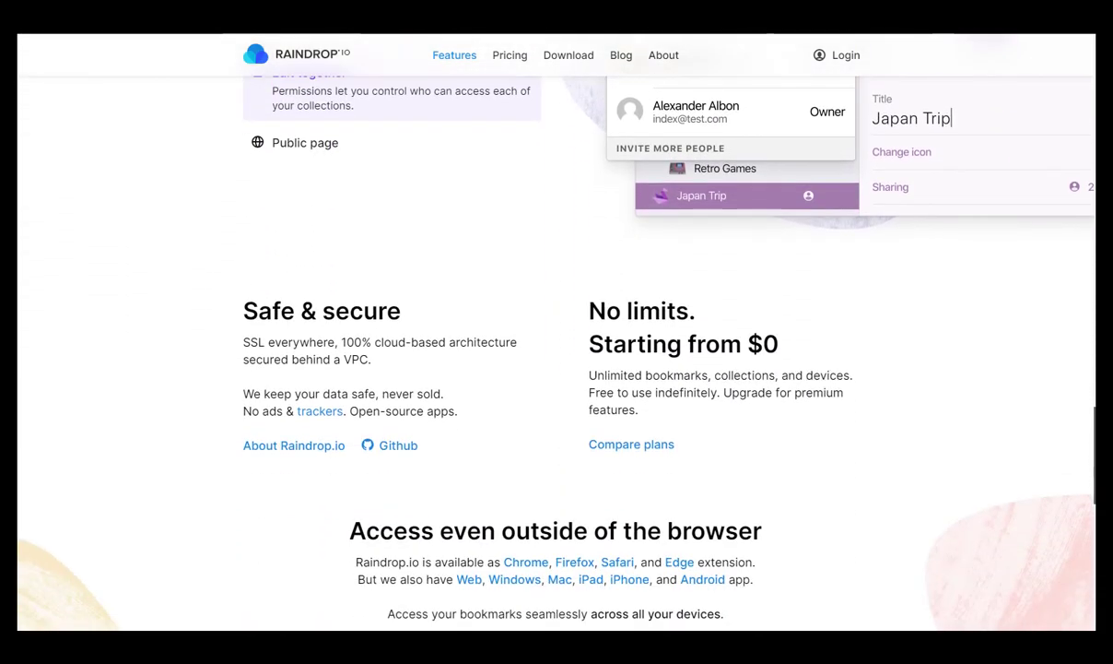
pyautogui.scroll(-3)
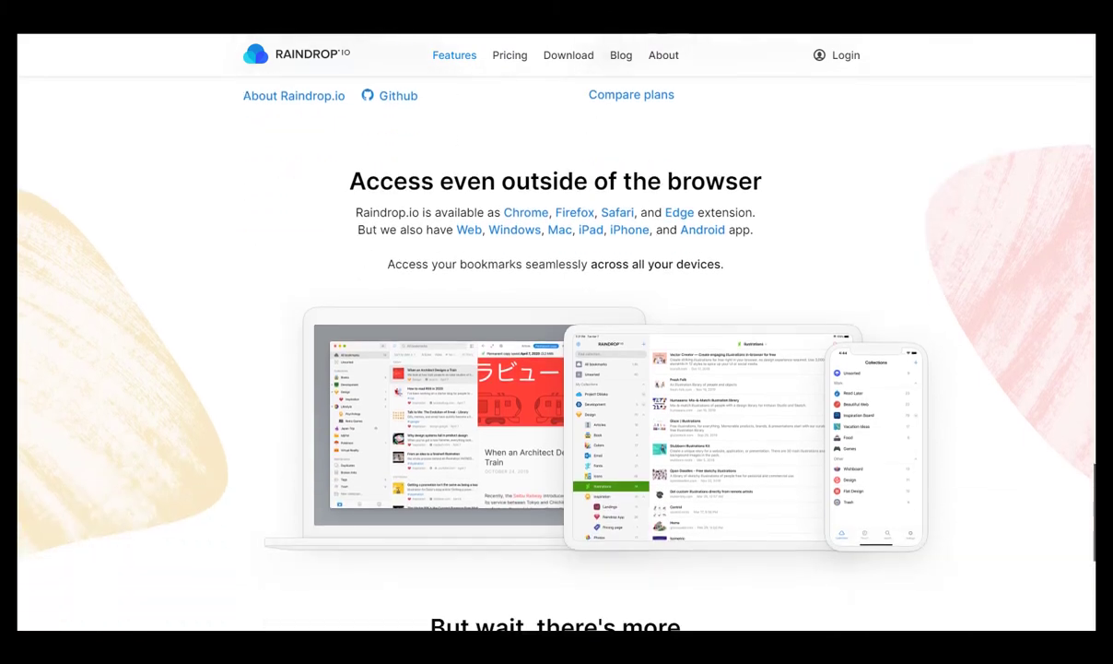
pyautogui.scroll(-3)
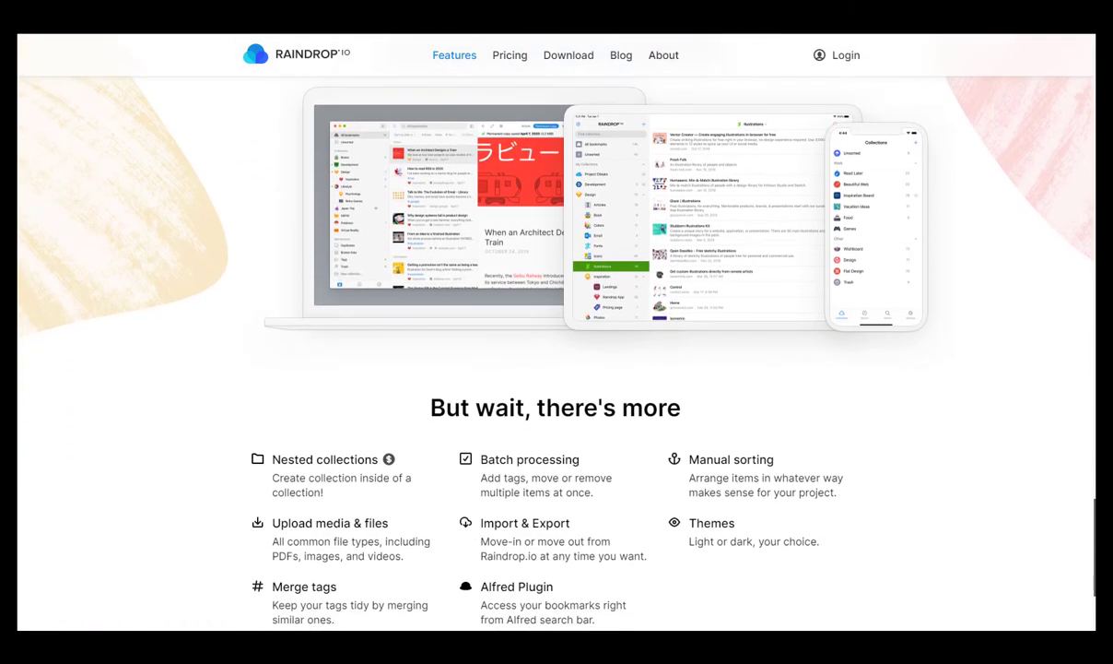
pyautogui.scroll(-3)
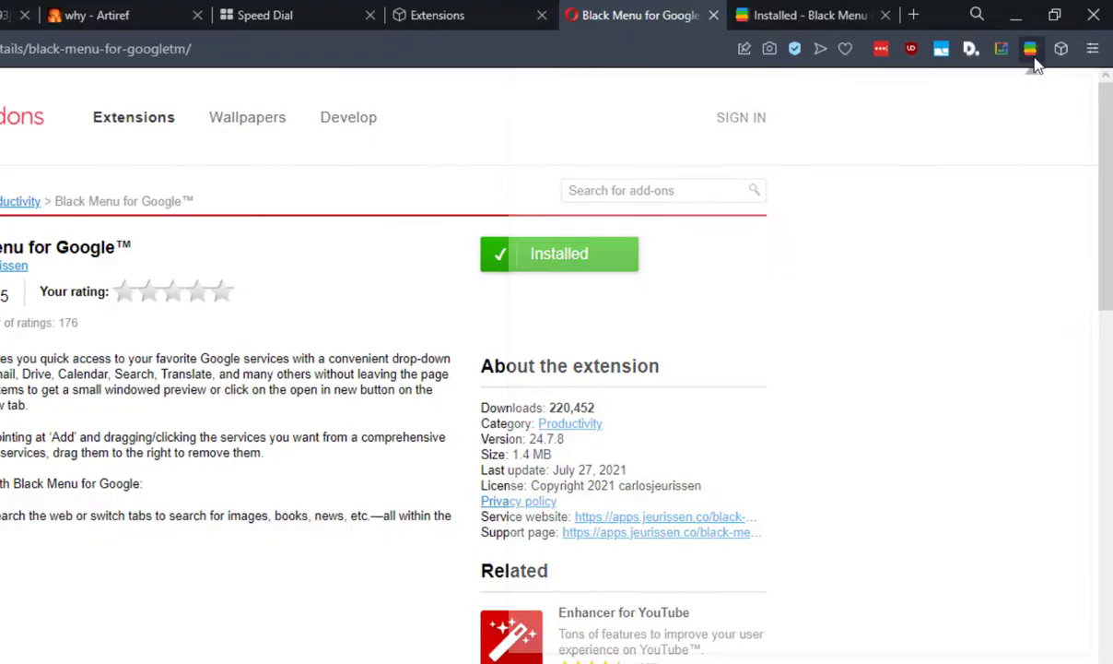
# - Preview Translate, YouTube and Drive in the Black Menu for Google panel
pyautogui.click(1025, 49)
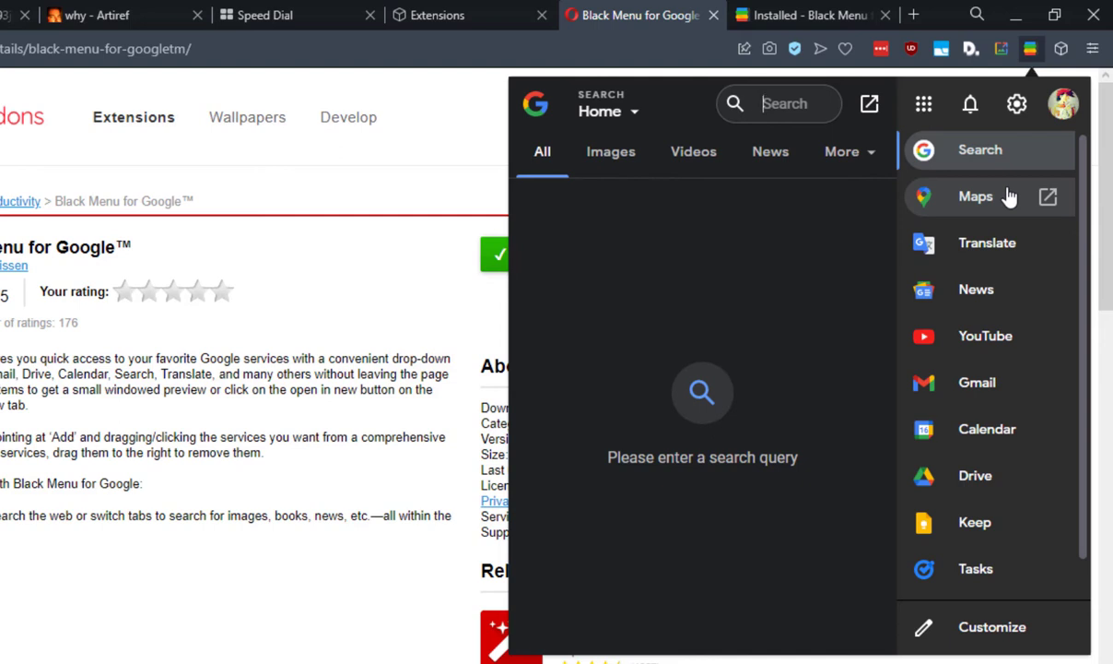
pyautogui.moveTo(988, 160)
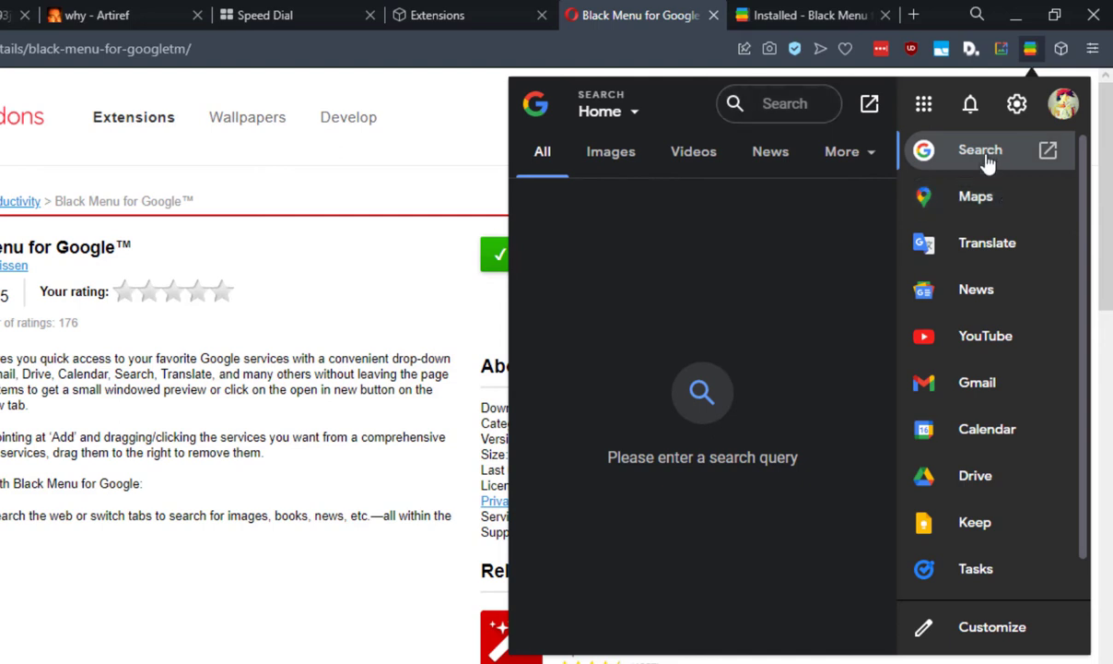
pyautogui.click(987, 243)
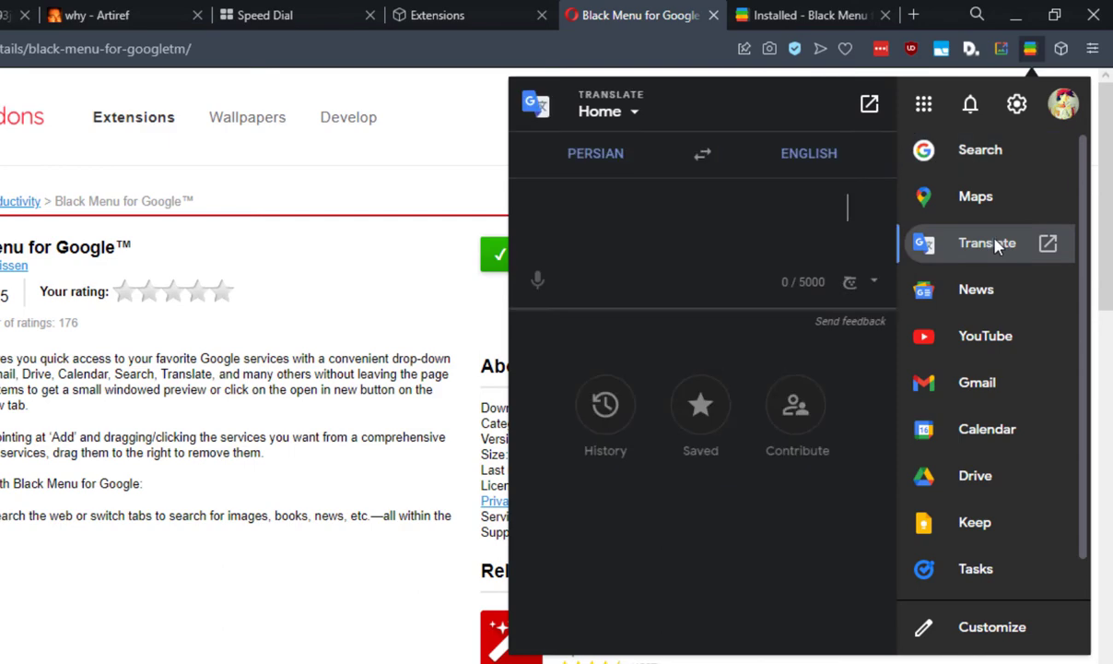
pyautogui.click(983, 336)
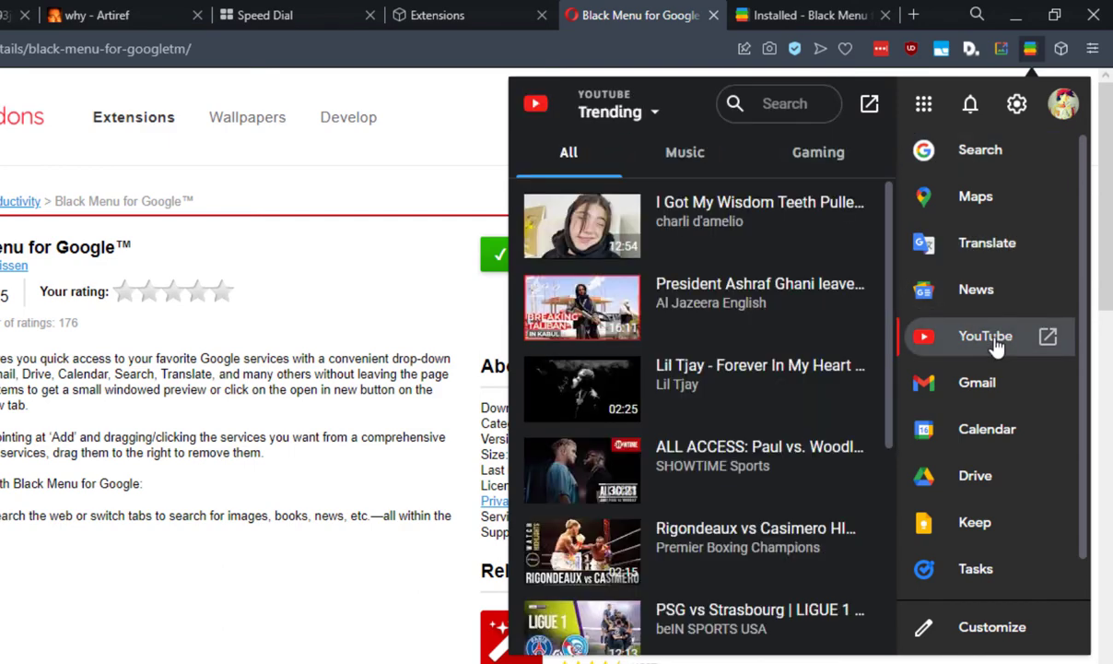
pyautogui.click(975, 475)
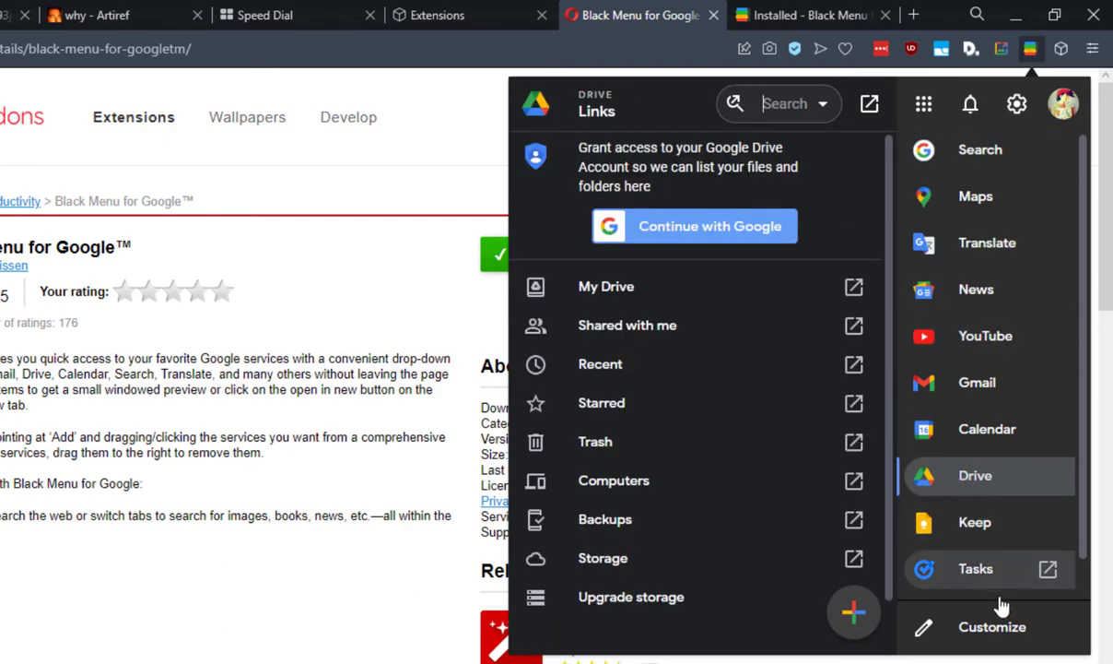
# - Browse Black Menu's Customize list of Google services
pyautogui.click(994, 627)
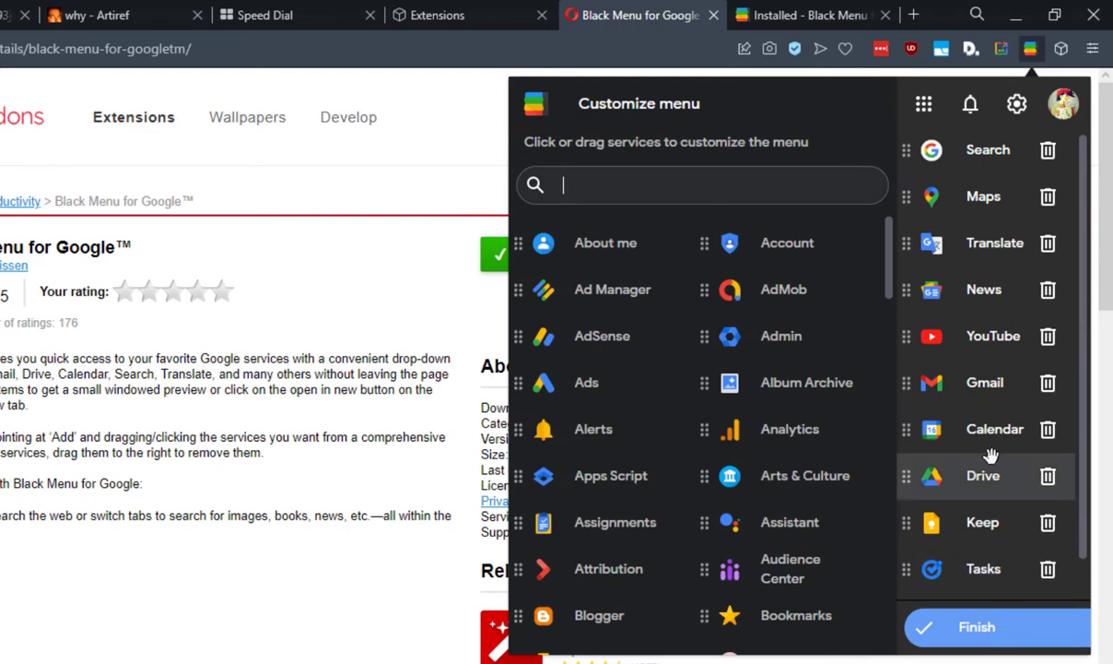
pyautogui.scroll(-3)
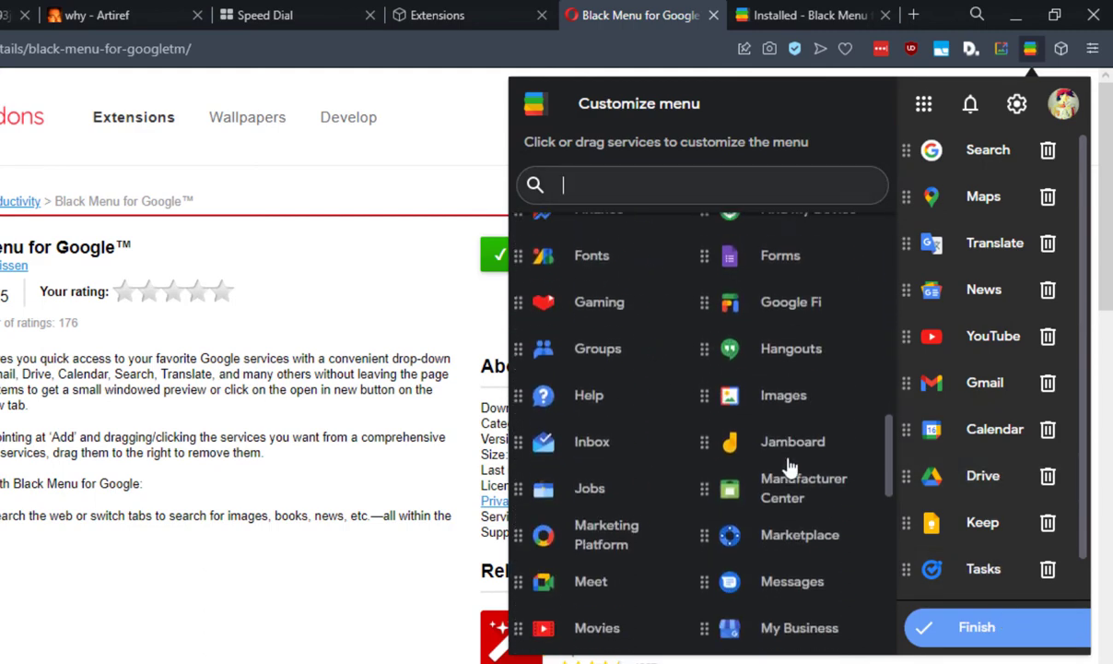
pyautogui.scroll(-3)
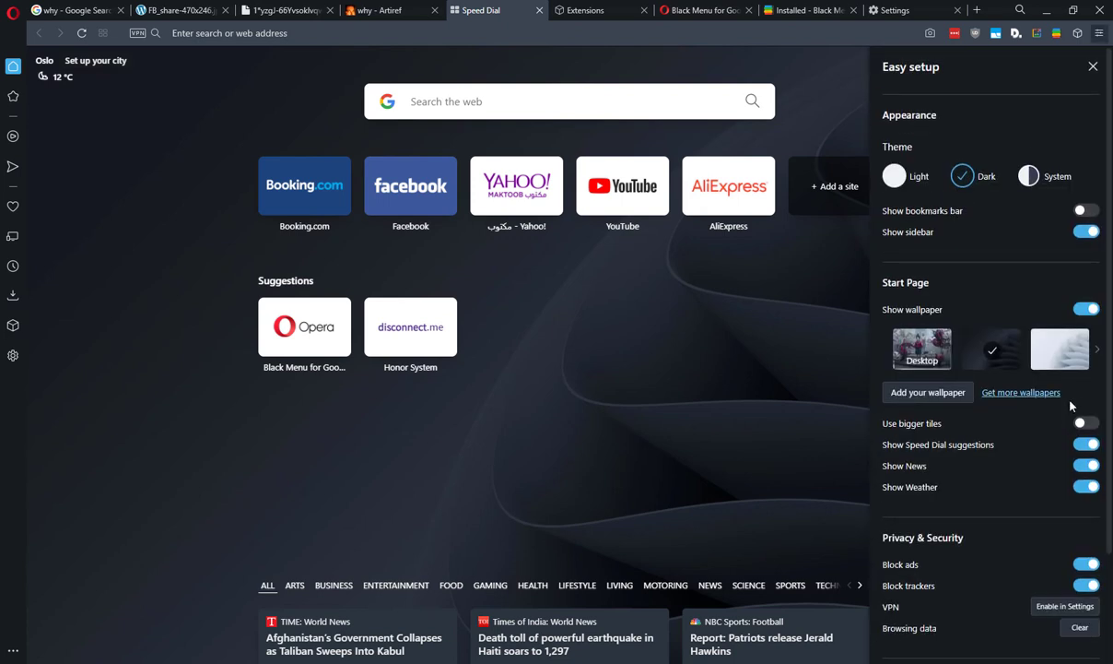
# - Scroll Easy setup down to the Privacy & Security ad and tracker blocking settings
pyautogui.scroll(-3)
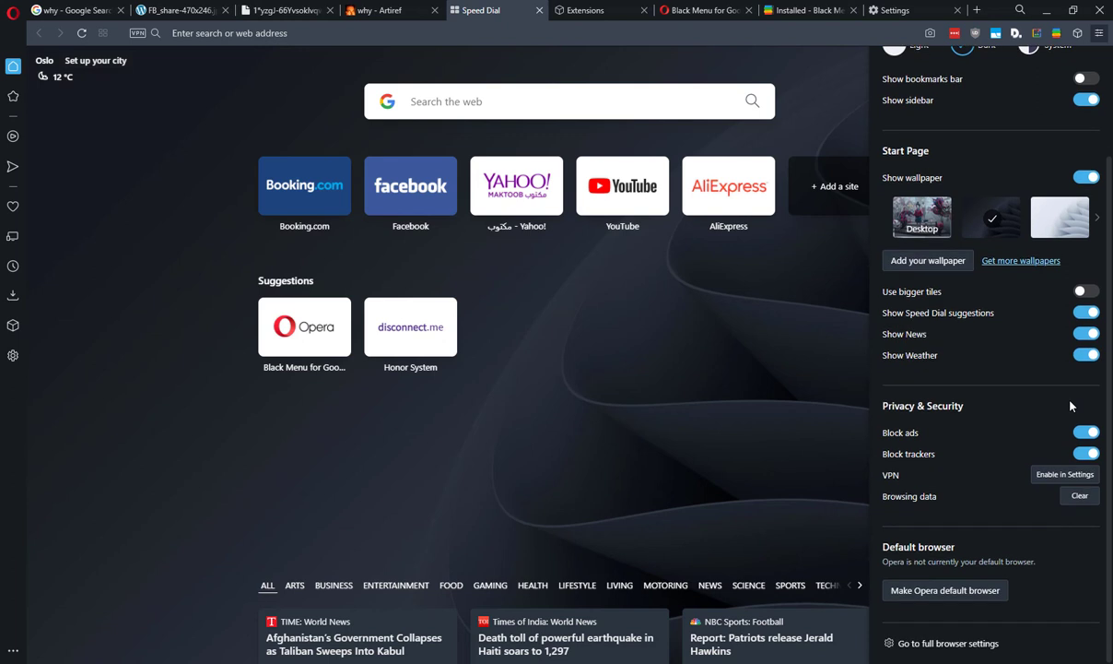
pyautogui.moveTo(1062, 460)
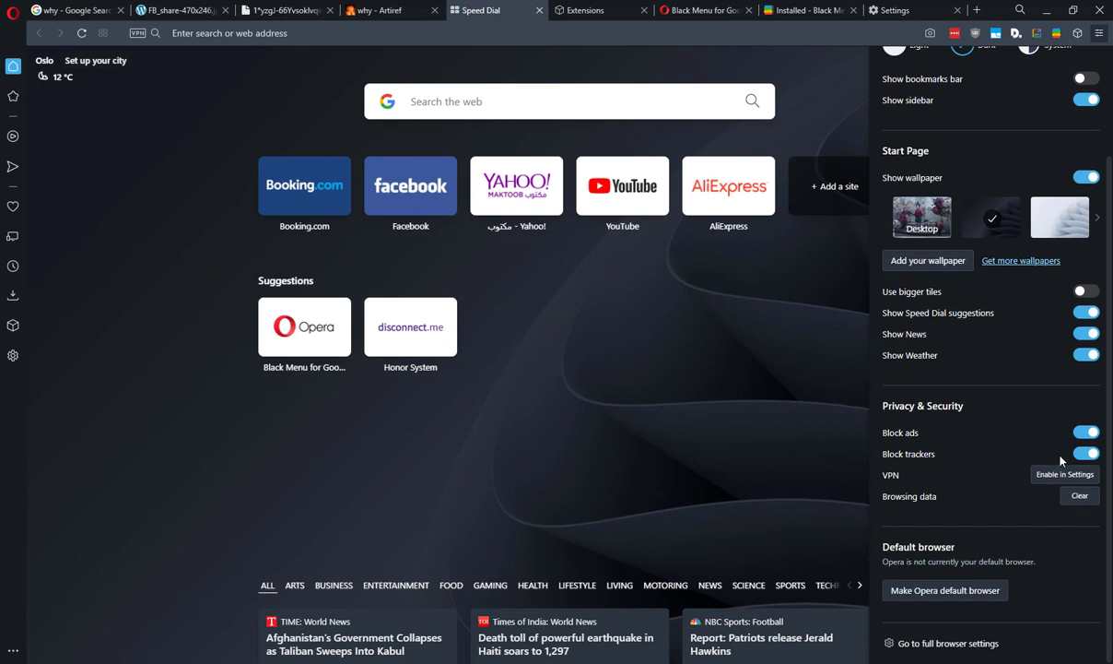